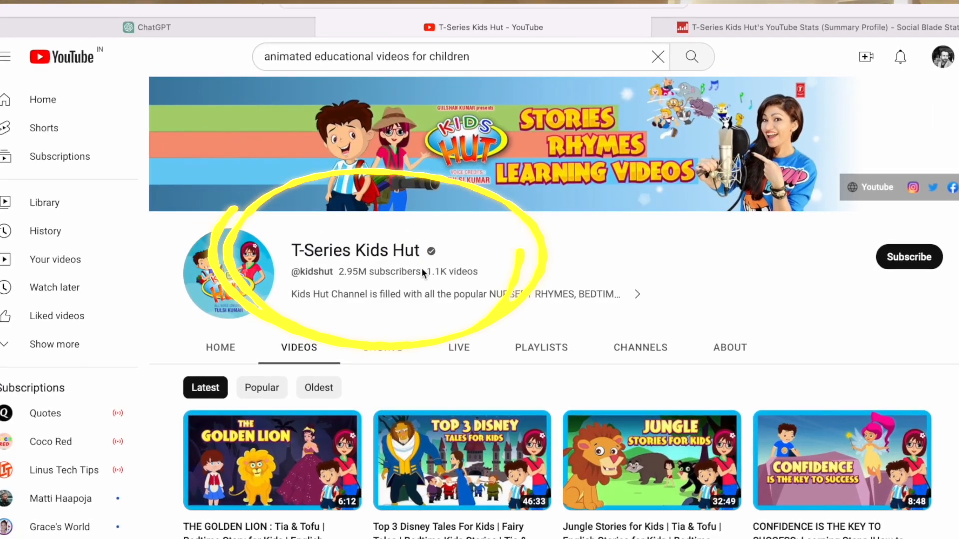
Skim the Peekaboo Kidz Videos listing, then switch to its Social Blade statistics page
scroll("down", 3)
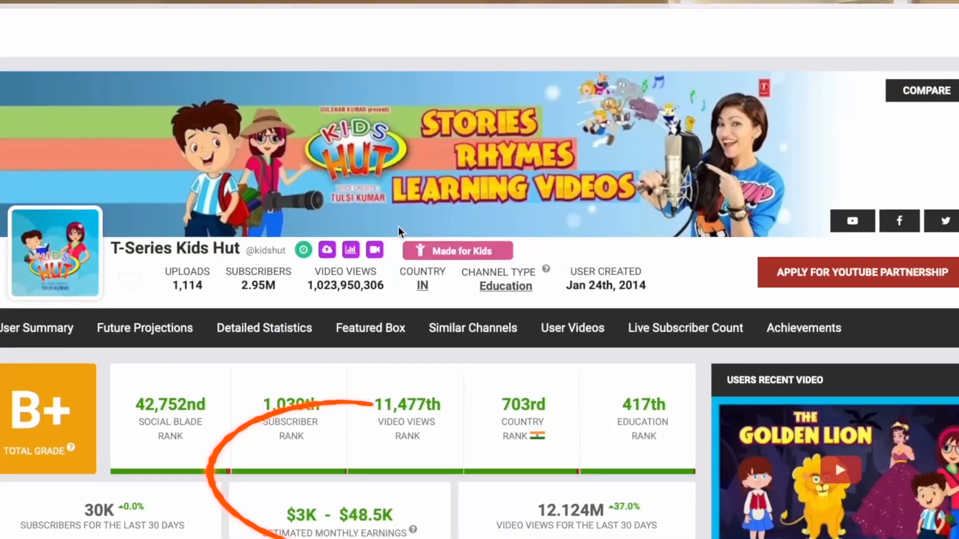
scroll("up", 3)
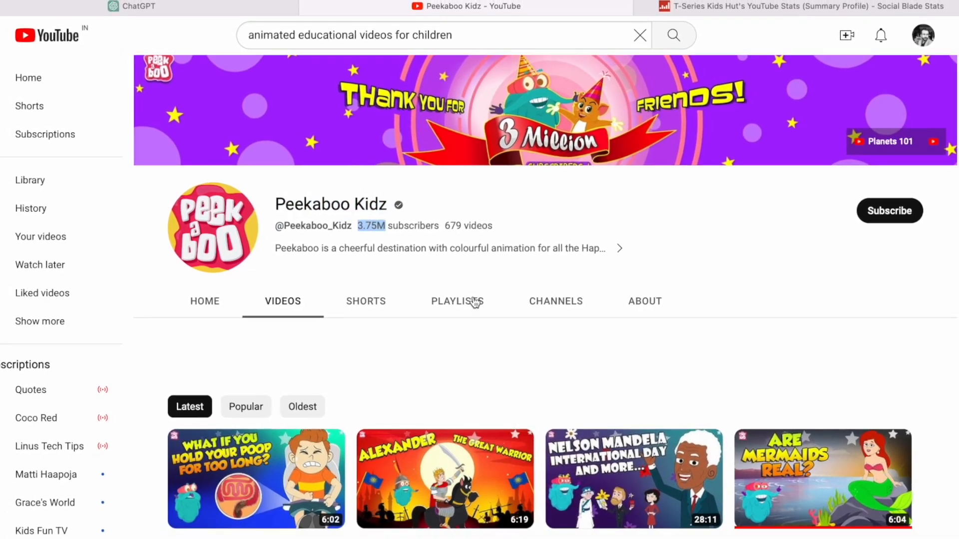
scroll("down", 3)
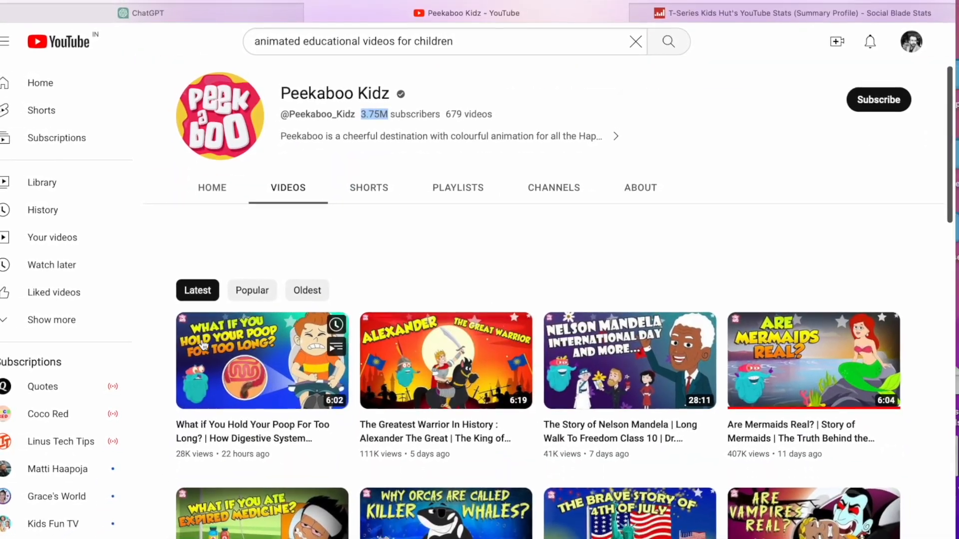
scroll("down", 3)
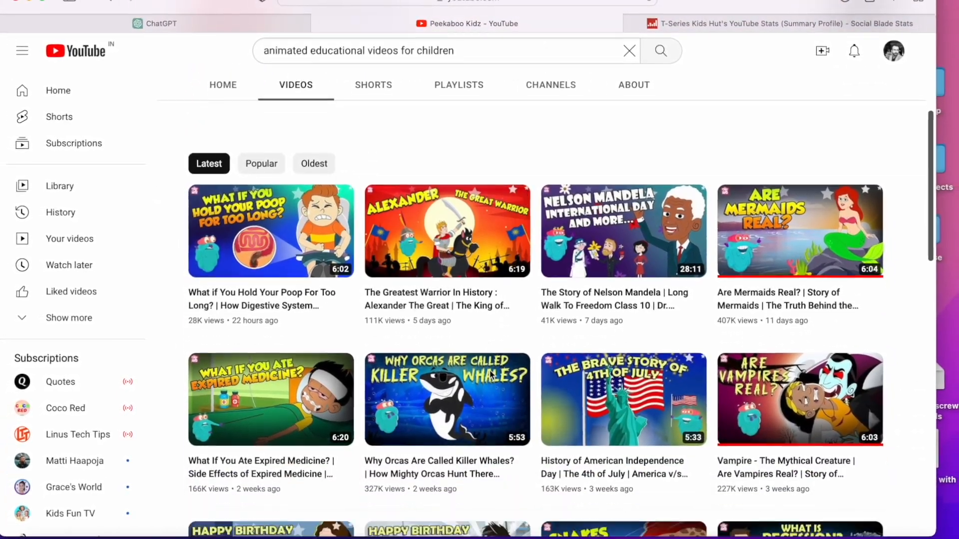
left_click(795, 23)
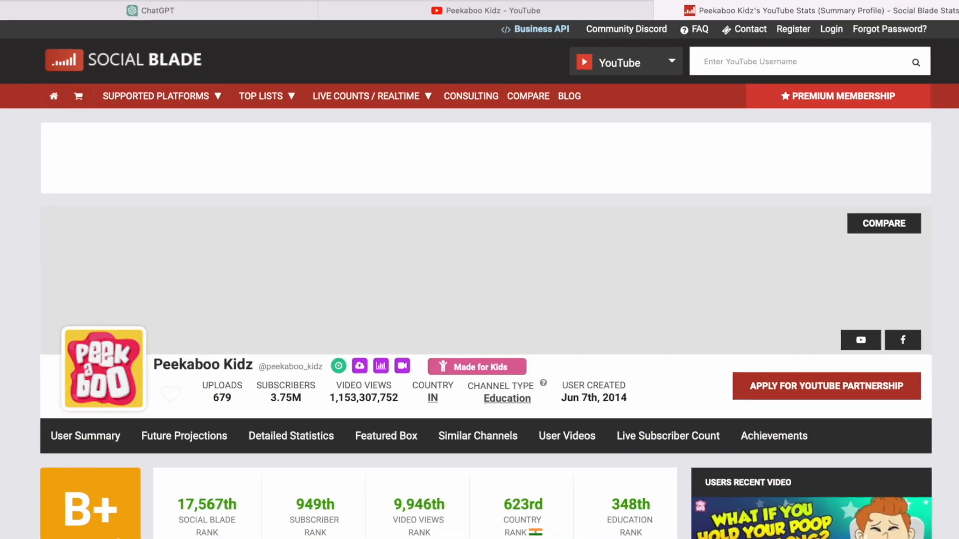
scroll("down", 3)
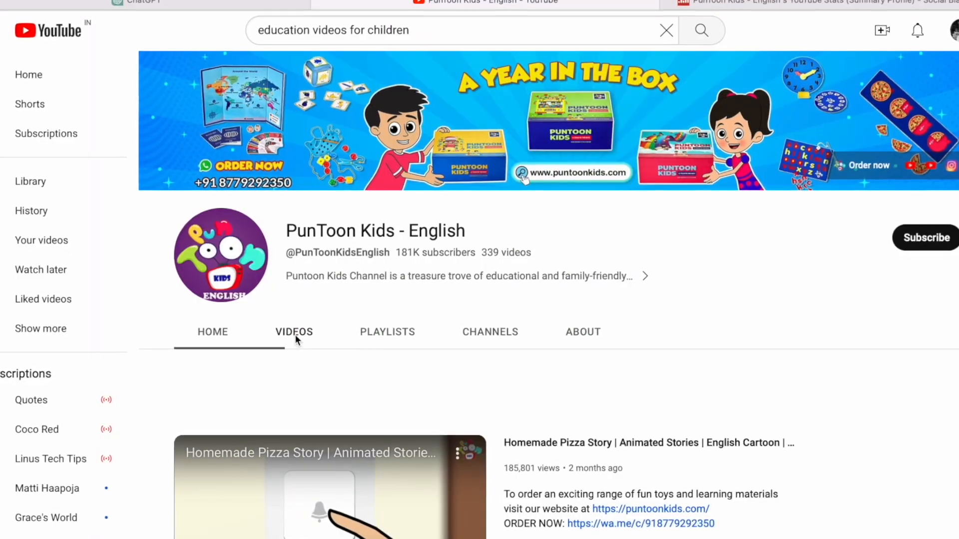
Browse the PunToon Kids - English uploads and review its Social Blade yearly earnings estimate
left_click(293, 332)
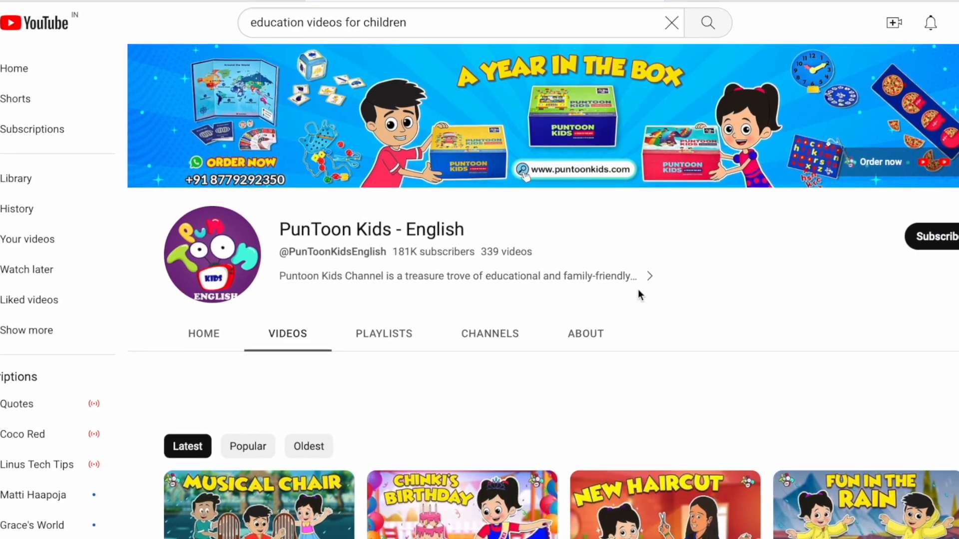
scroll("down", 3)
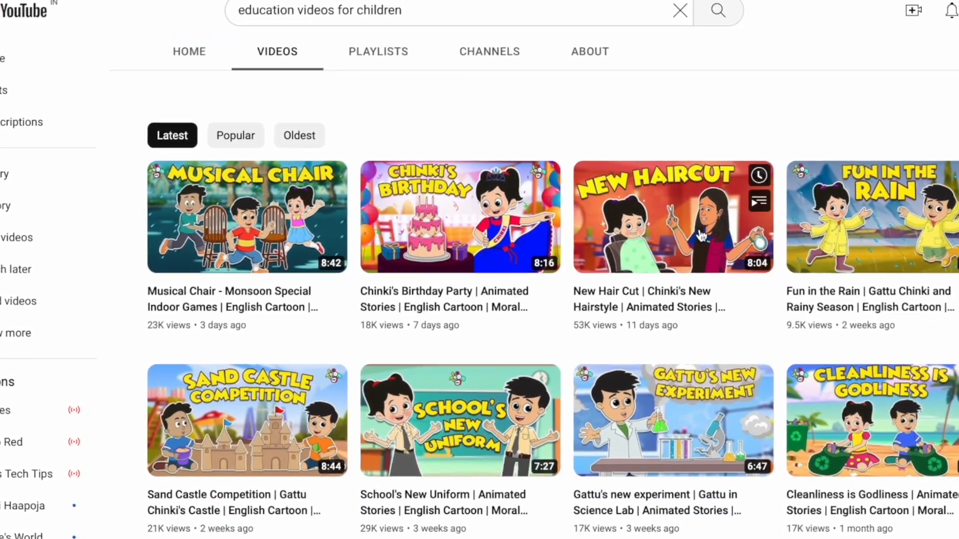
scroll("down", 3)
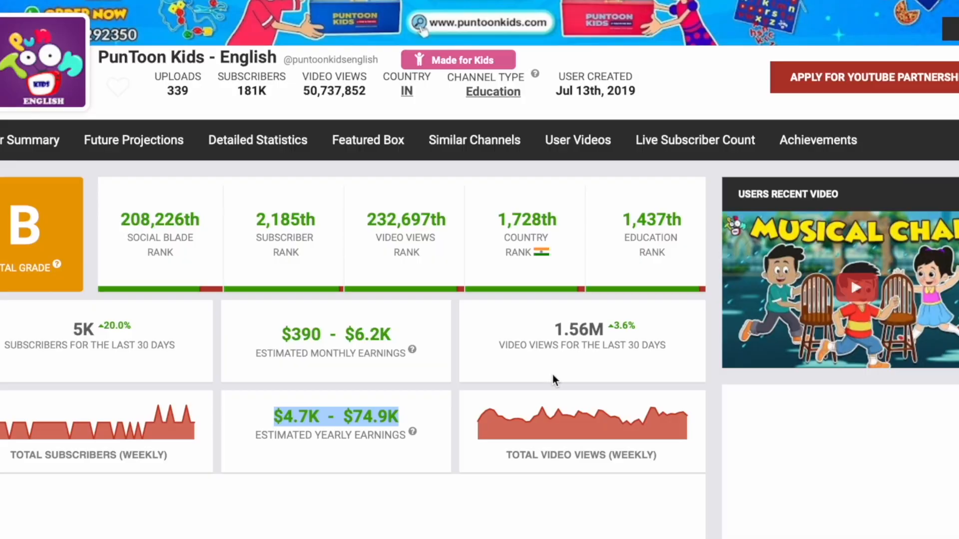
scroll("up", 3)
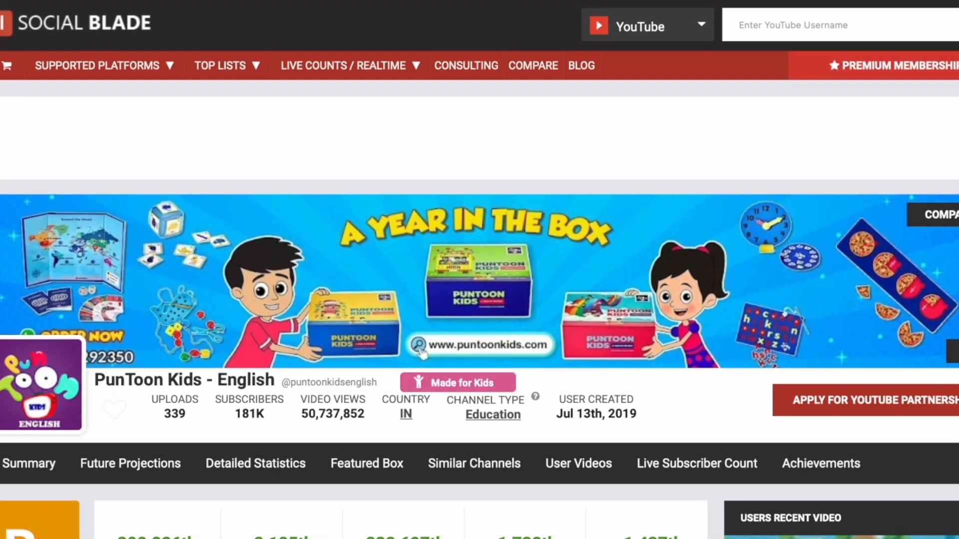
scroll("down", 3)
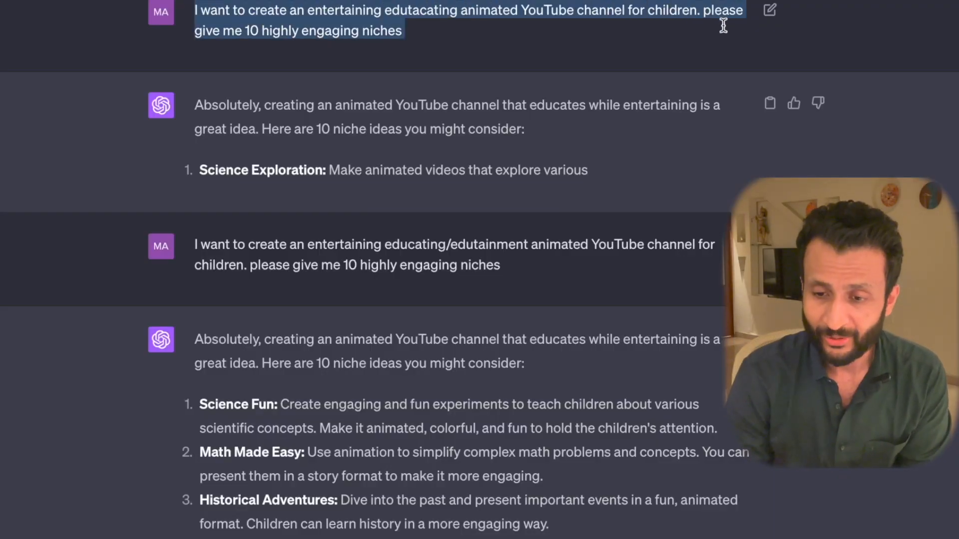
Read both ChatGPT niche lists and select the Geography Journey entry
scroll("down", 3)
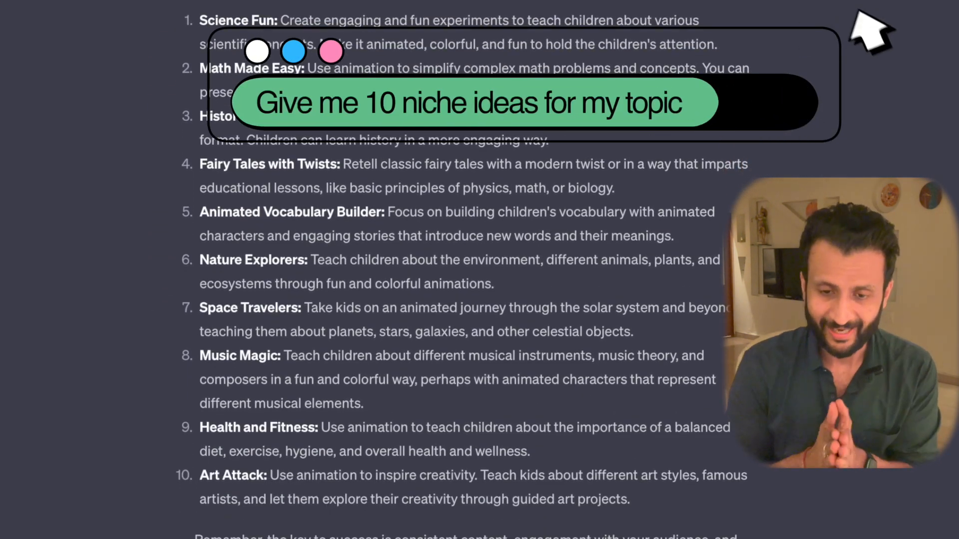
scroll("down", 3)
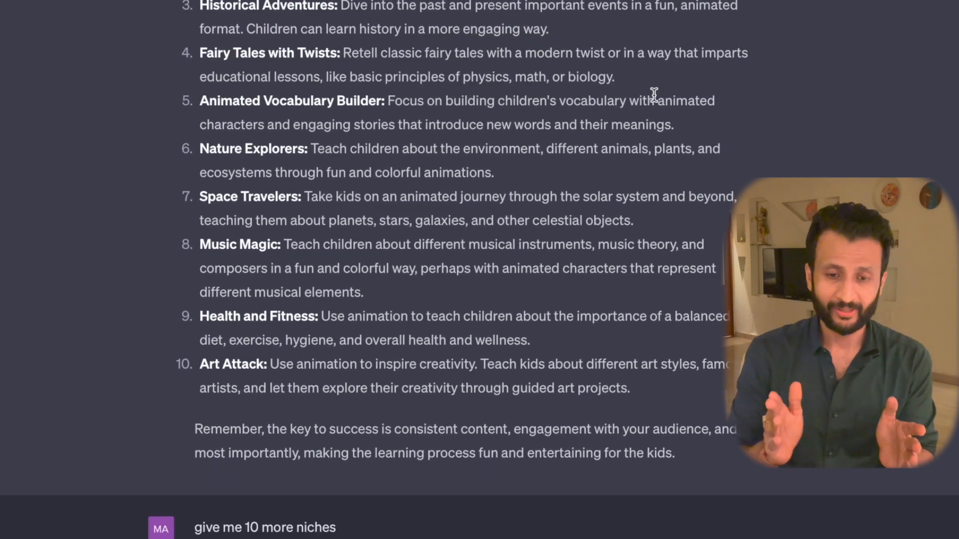
scroll("down", 3)
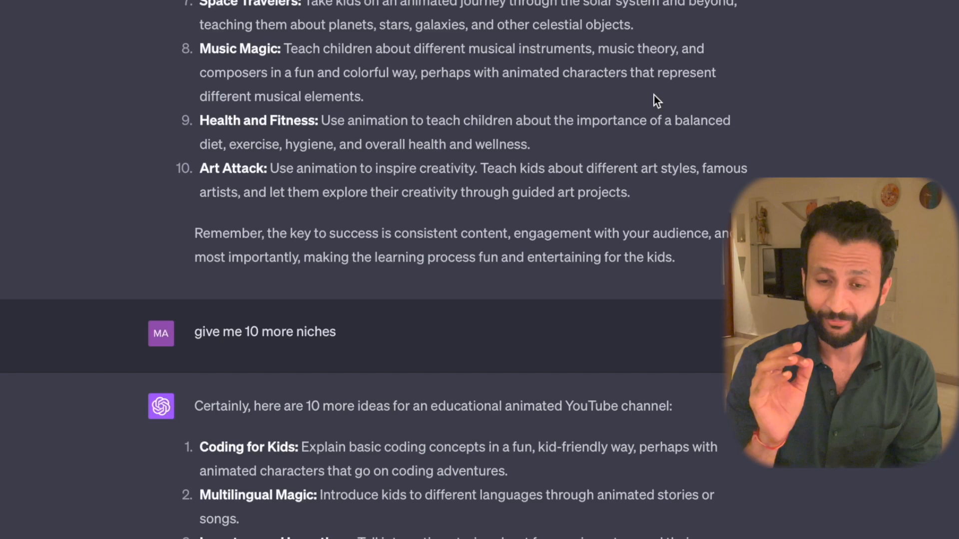
scroll("down", 3)
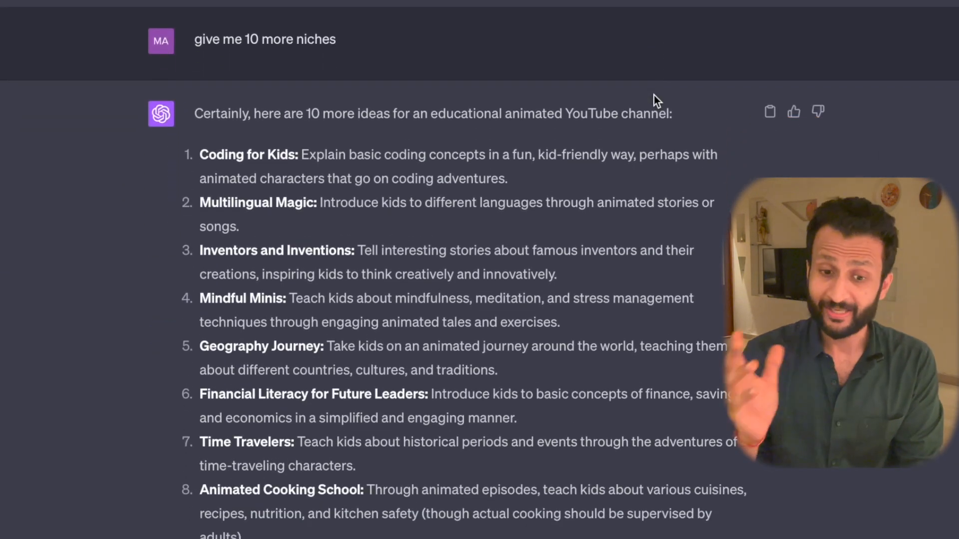
scroll("down", 3)
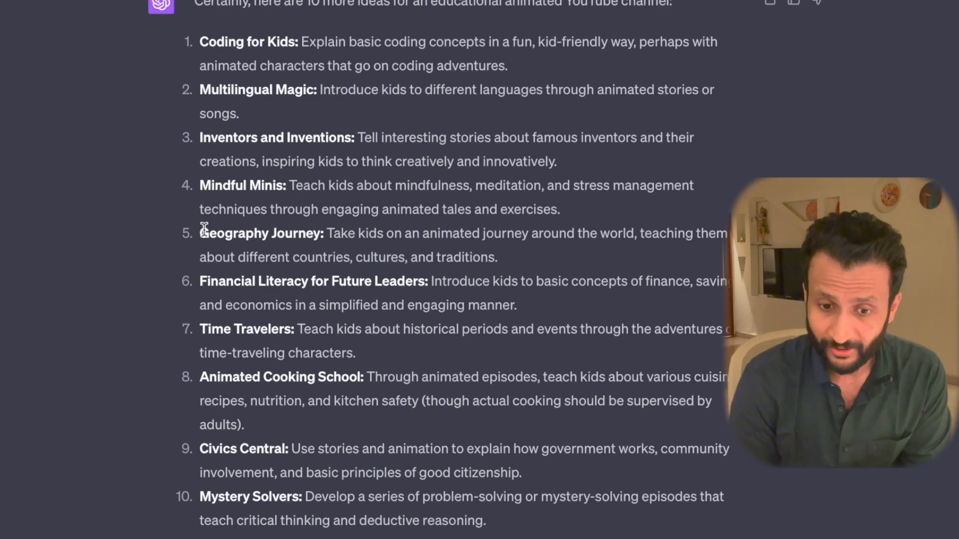
left_click_drag(199, 232, 464, 257)
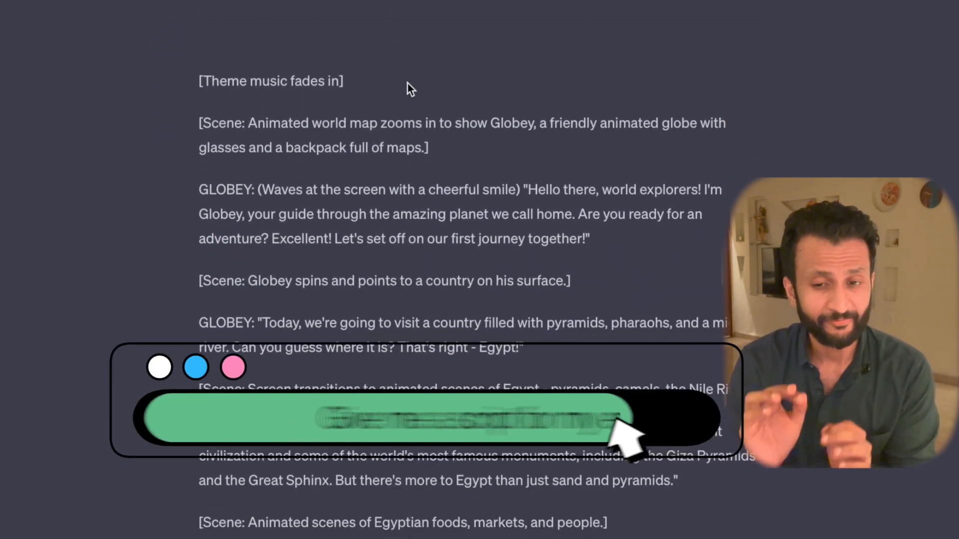
Scroll through ChatGPT's full Globey Egypt episode script
scroll("down", 3)
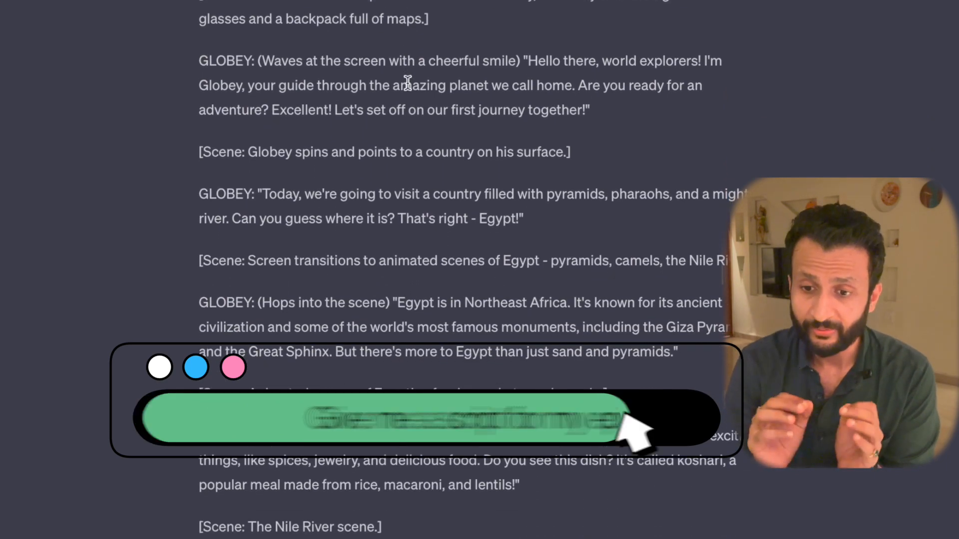
scroll("down", 3)
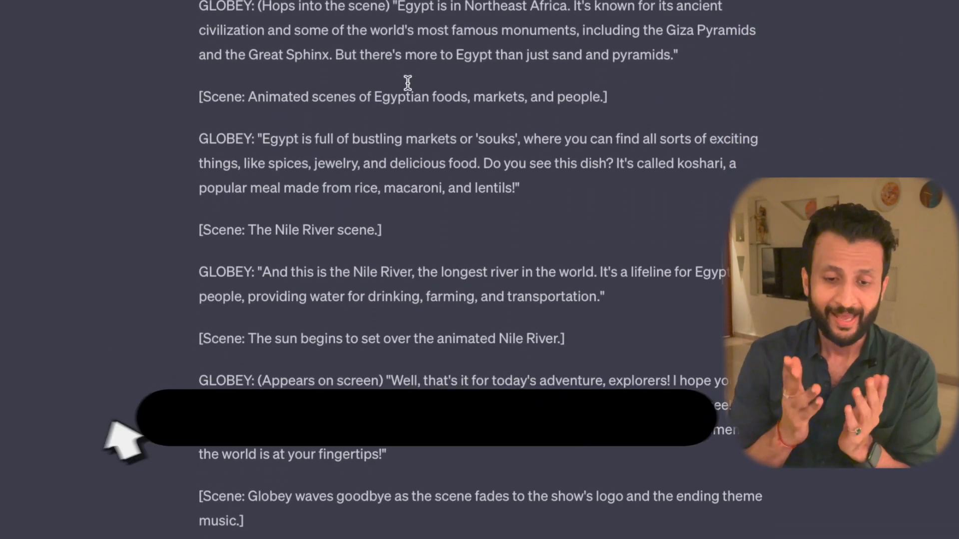
scroll("down", 3)
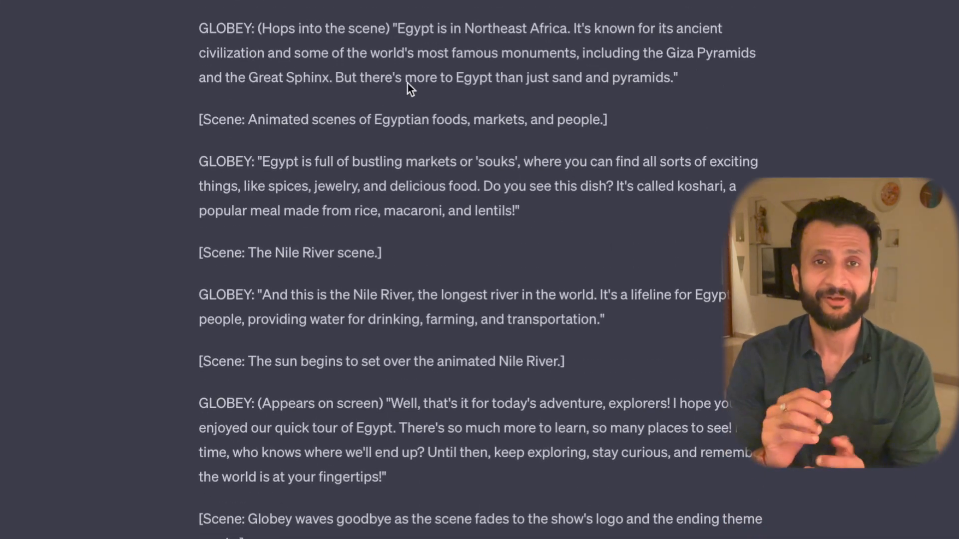
scroll("up", 3)
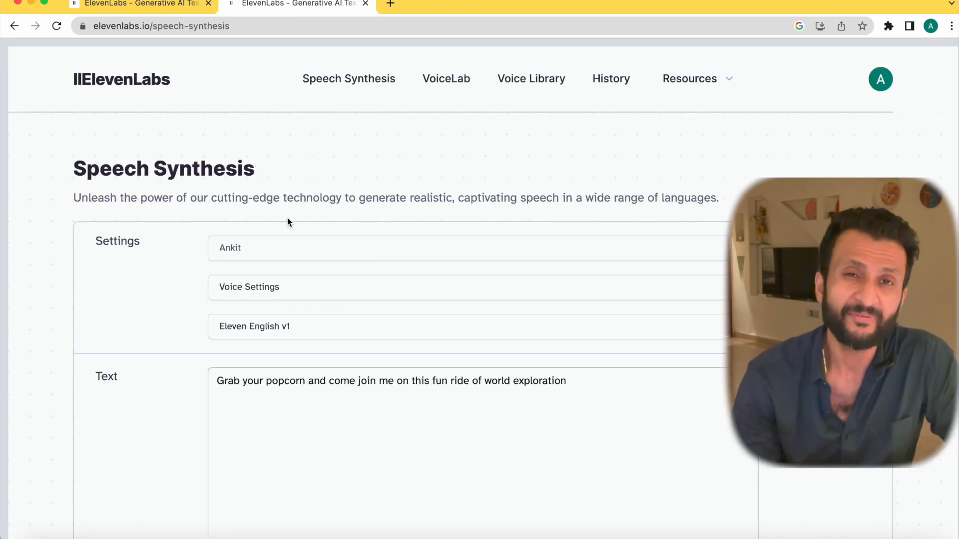
Filter the ElevenLabs community Voice Library to Female, Young, American voices
scroll("down", 3)
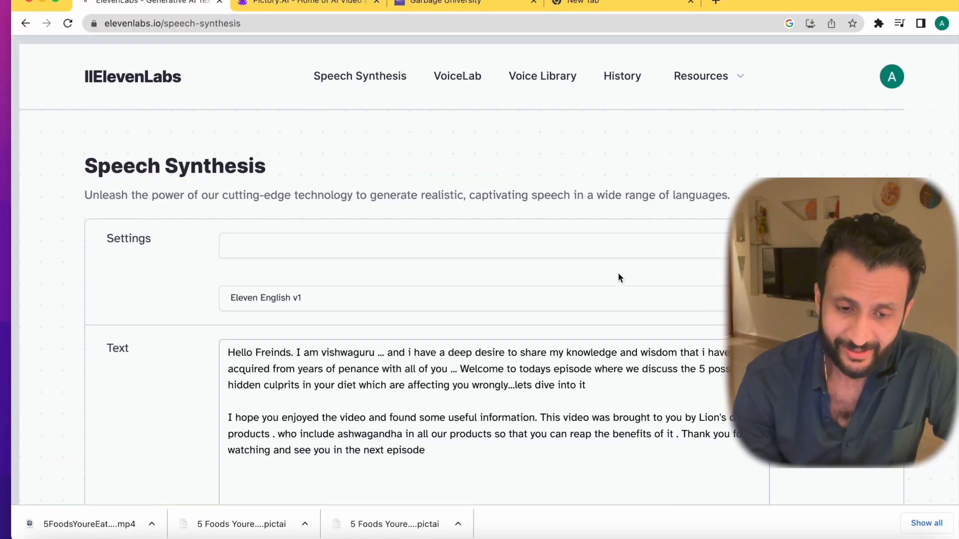
left_click(457, 76)
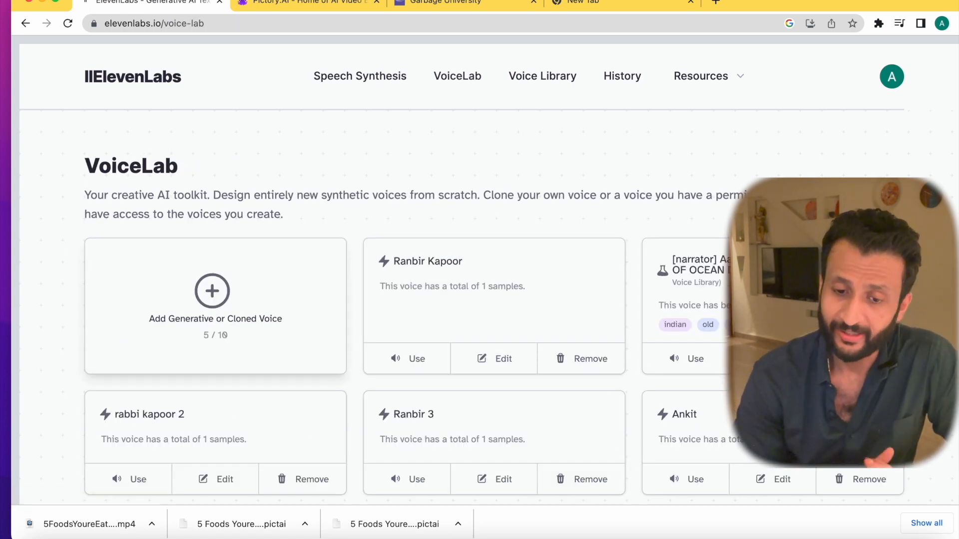
left_click(541, 76)
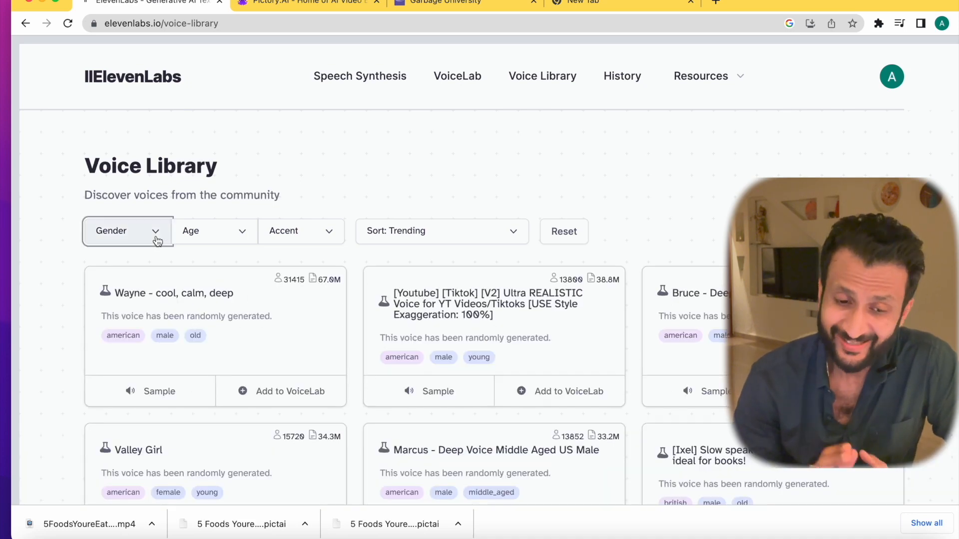
left_click(213, 230)
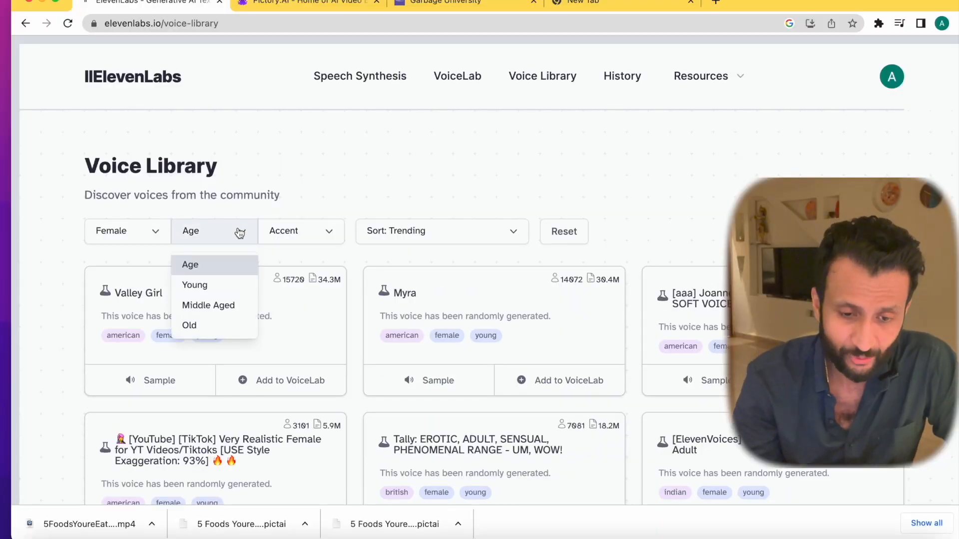
left_click(301, 231)
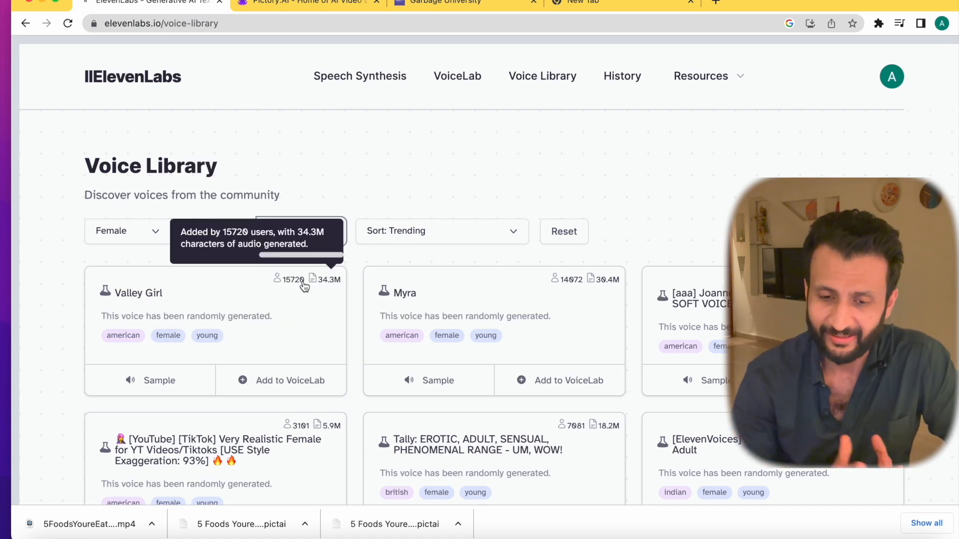
left_click(301, 231)
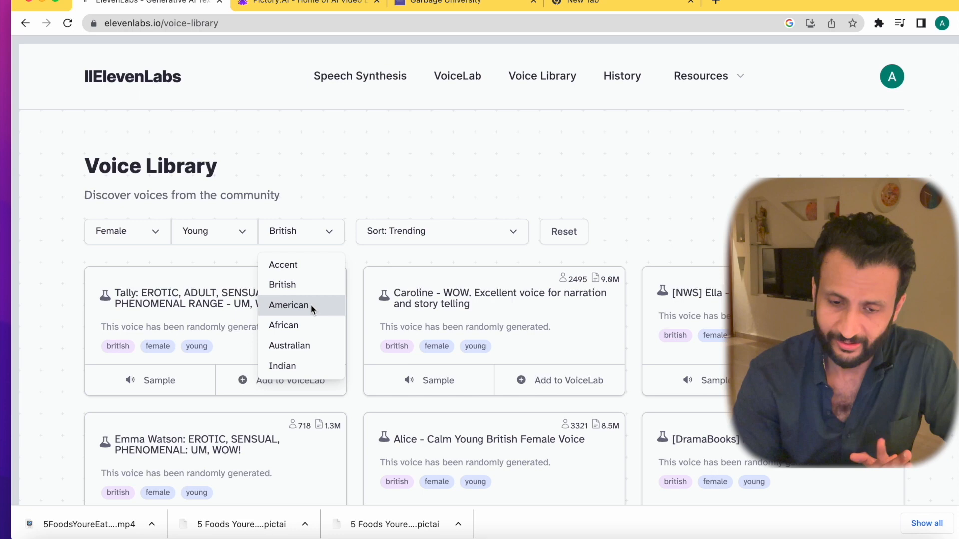
left_click(288, 305)
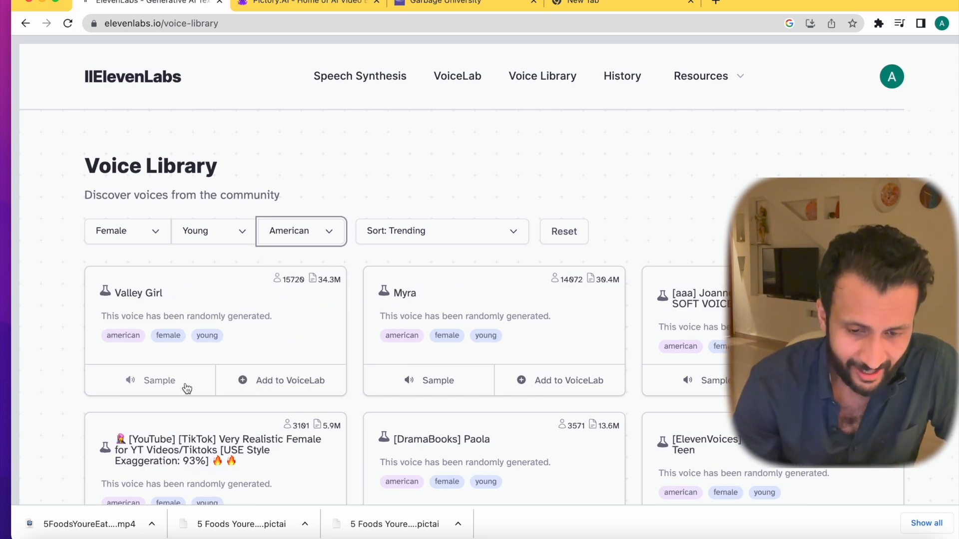
Preview the Valley Girl voice and add it to VoiceLab as a saved voice
left_click(159, 380)
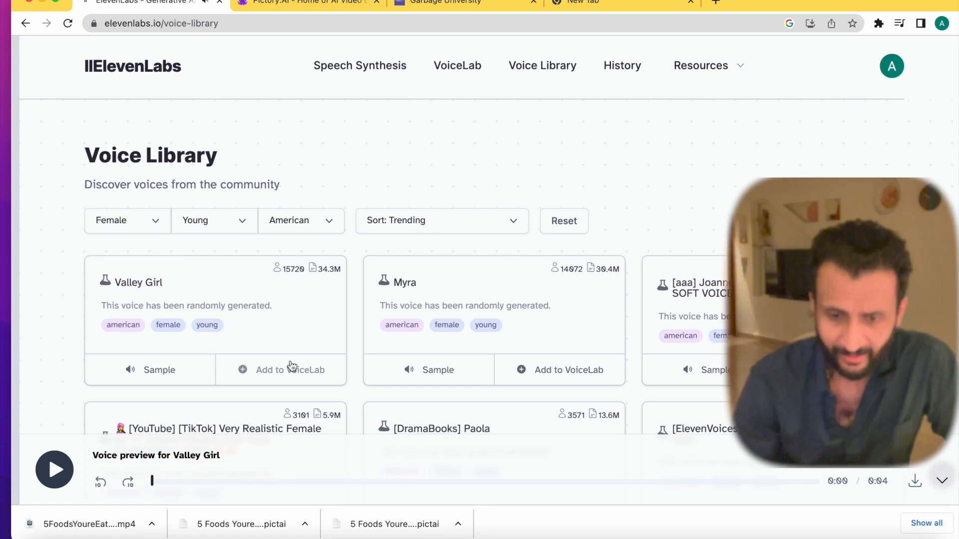
left_click(456, 66)
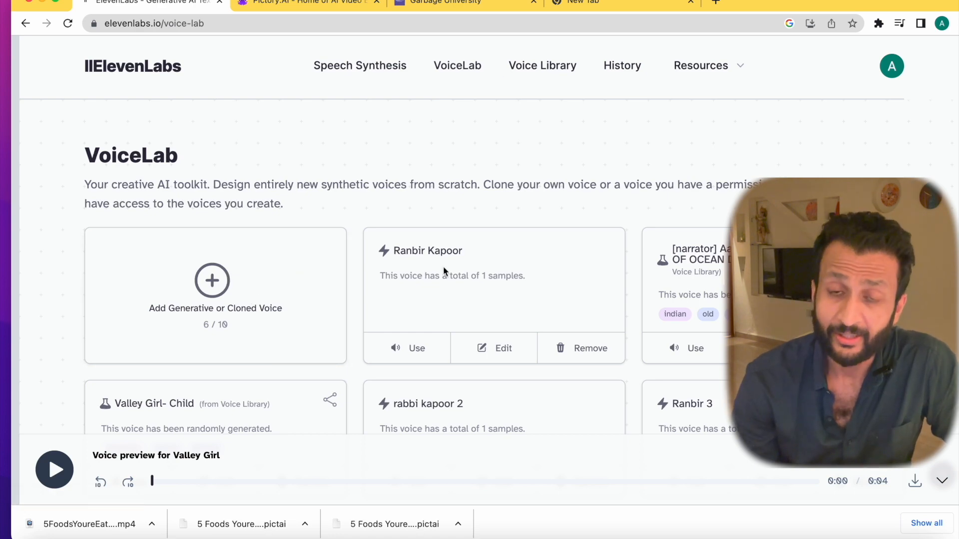
scroll("down", 3)
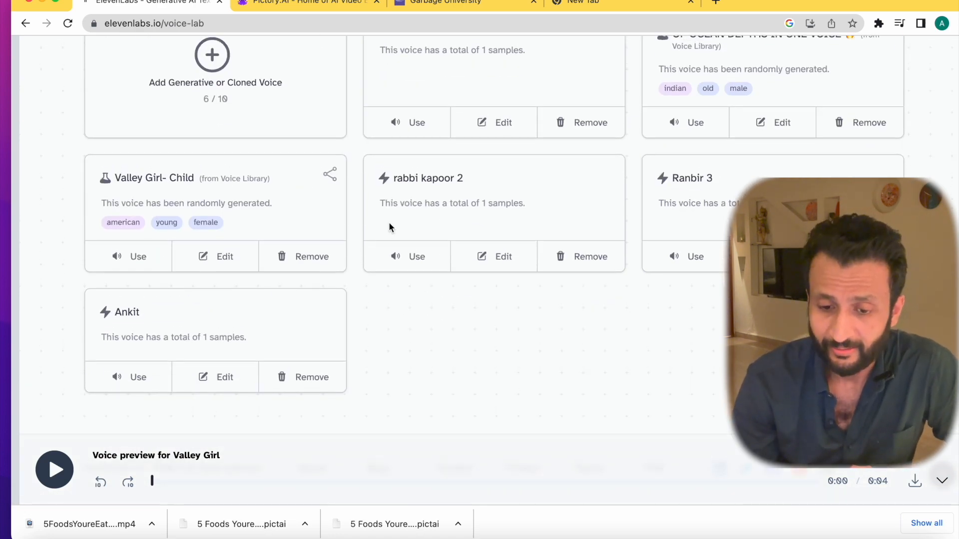
With Valley Girl- Child selected, replace the sample text with the Globey Egypt script and generate speech
left_click(522, 60)
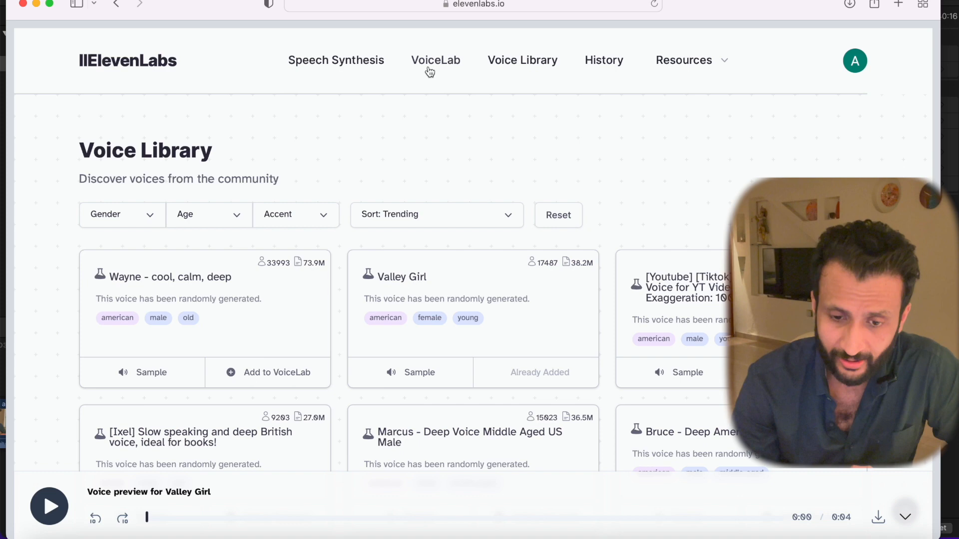
left_click(435, 60)
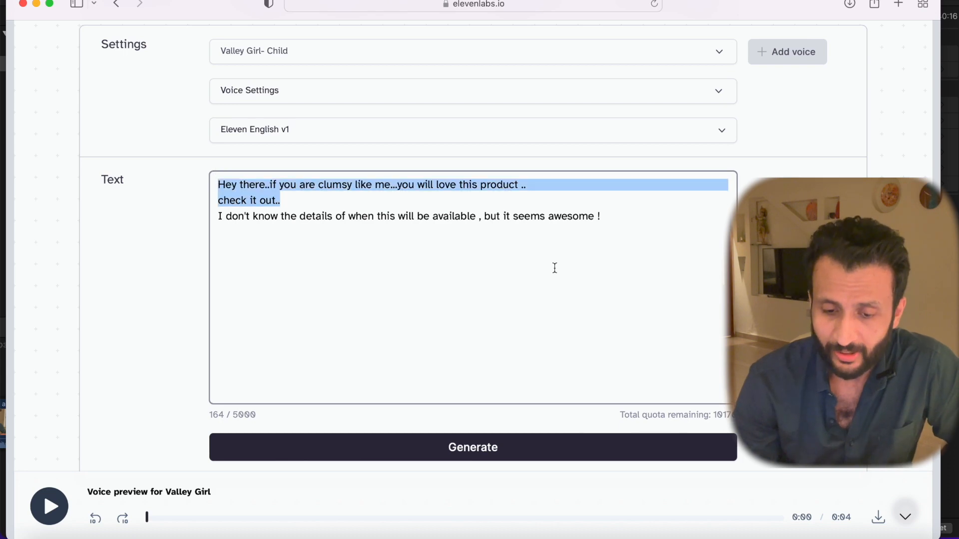
key("delete")
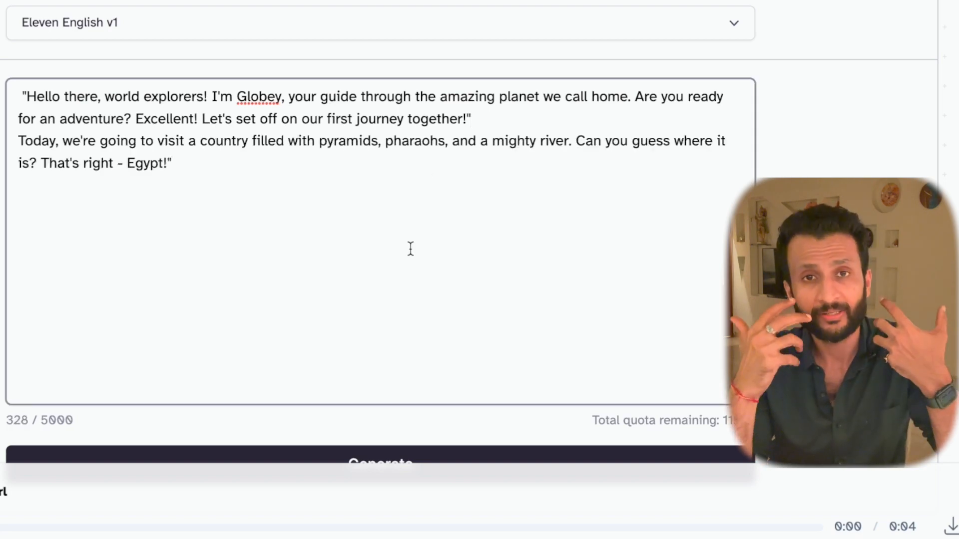
scroll("down", 3)
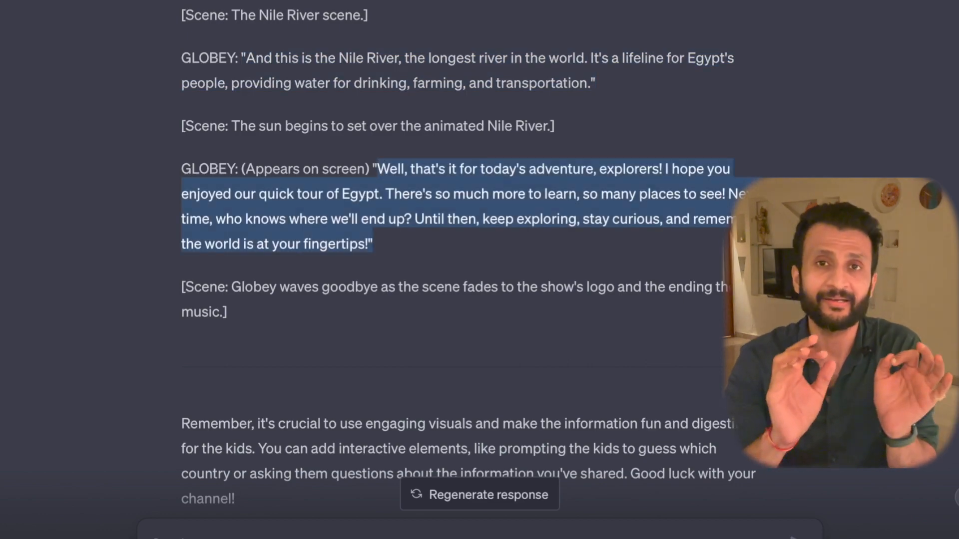
scroll("down", 3)
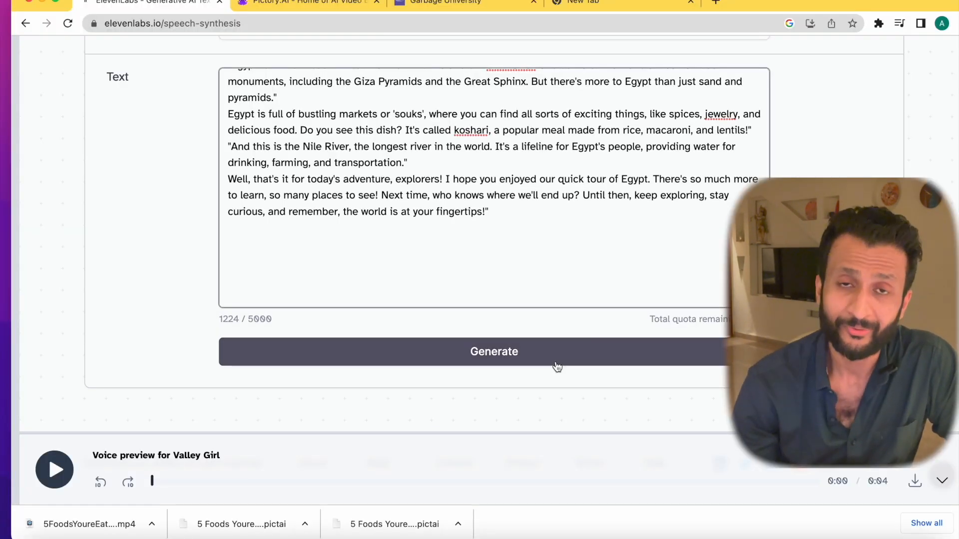
left_click(494, 350)
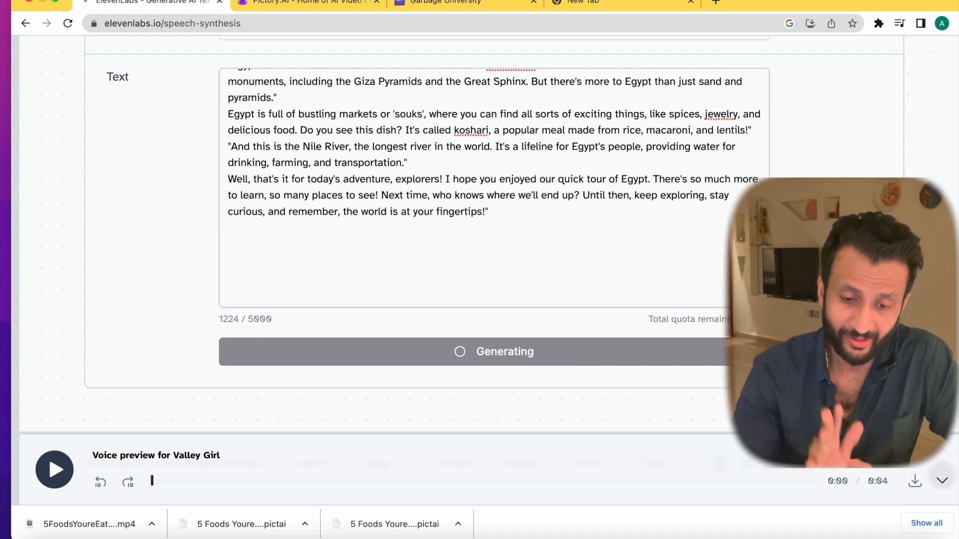
left_click(54, 469)
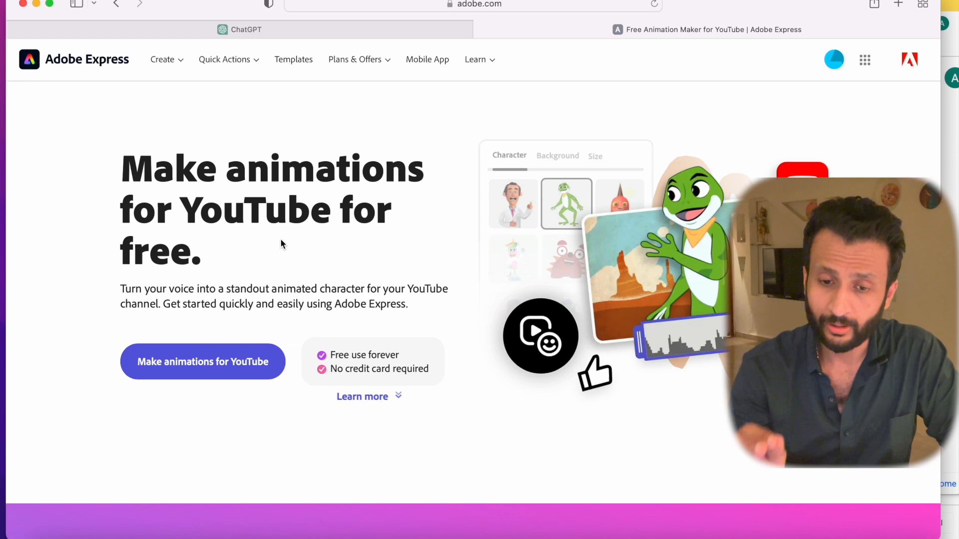
mouse_move(529, 119)
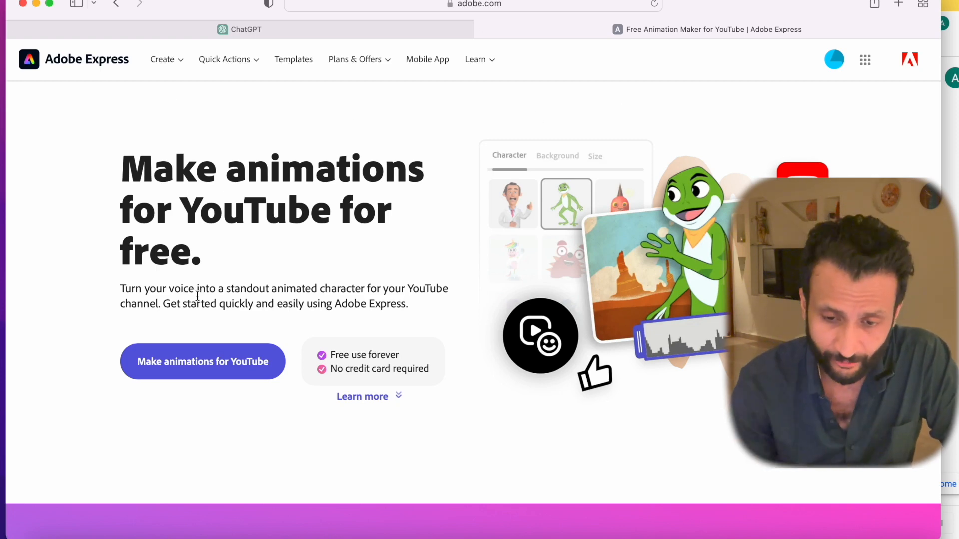
Start the 'Make animations for YouTube' Animate from audio tool
left_click(203, 362)
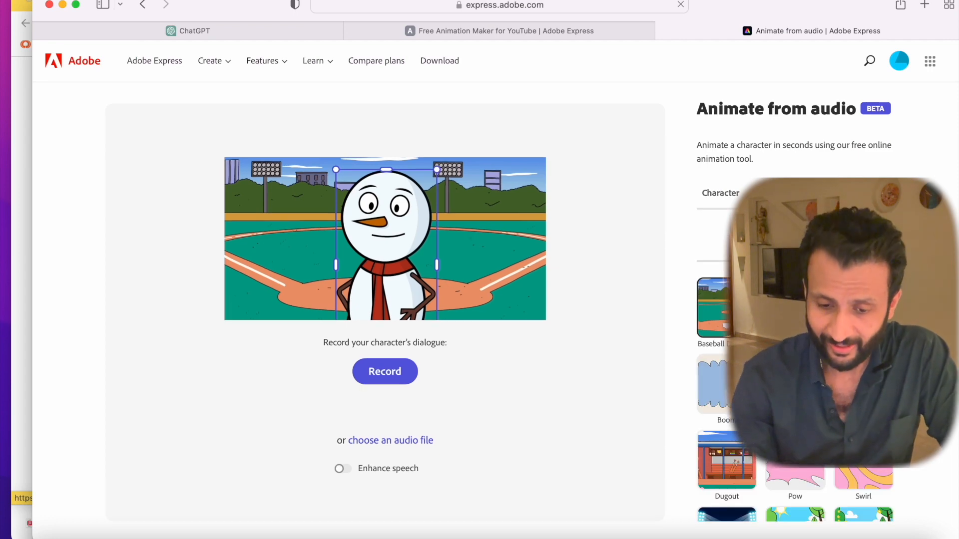
Set the animation output size to YouTube 16:9 landscape, 1920 × 1080
left_click(824, 193)
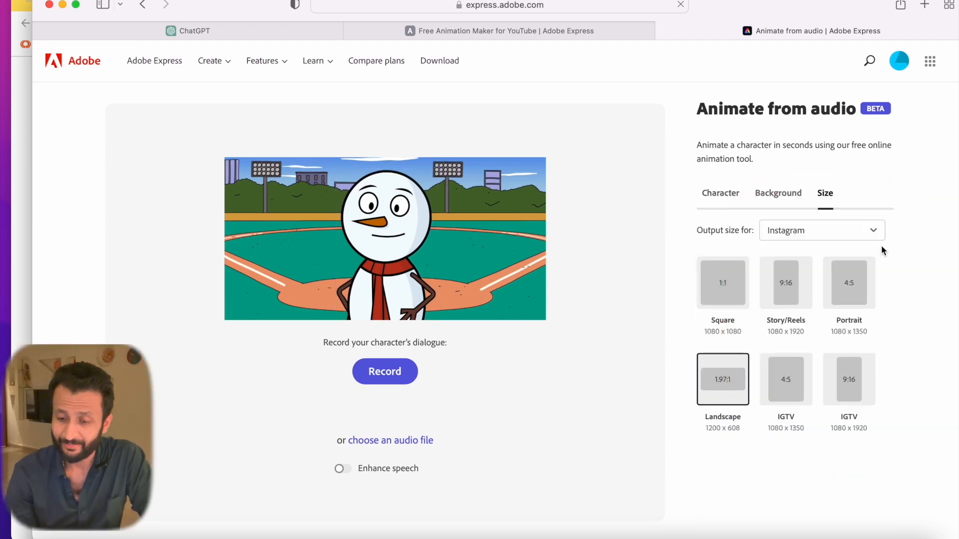
left_click(821, 229)
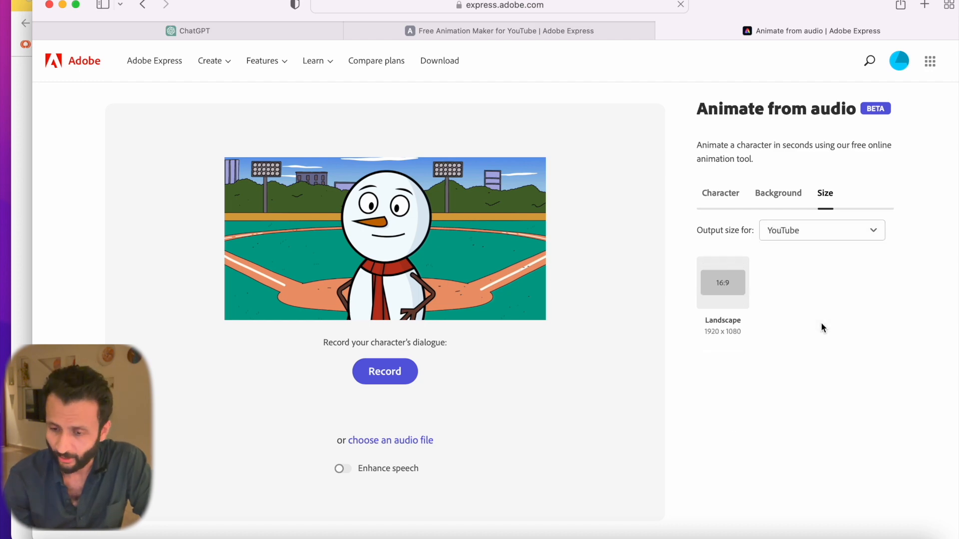
left_click(778, 193)
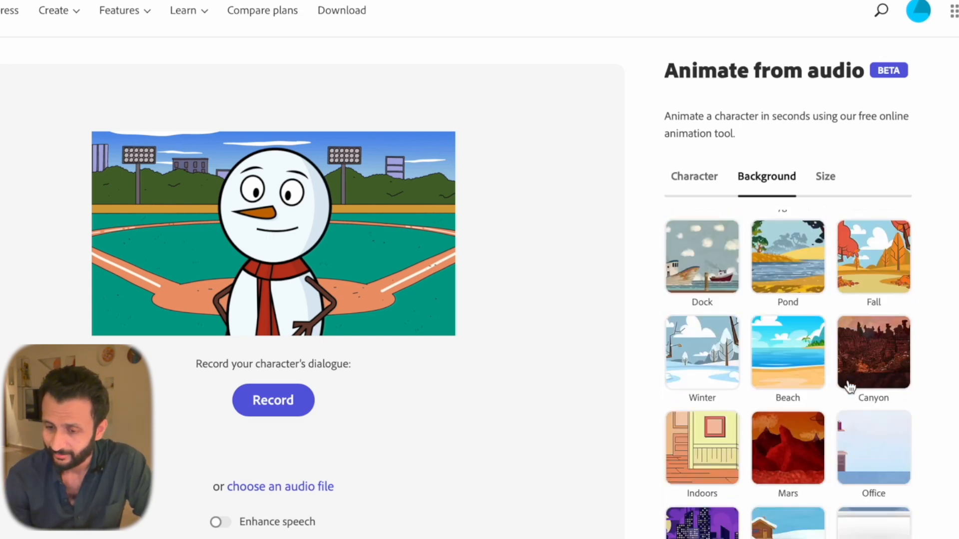
left_click(694, 175)
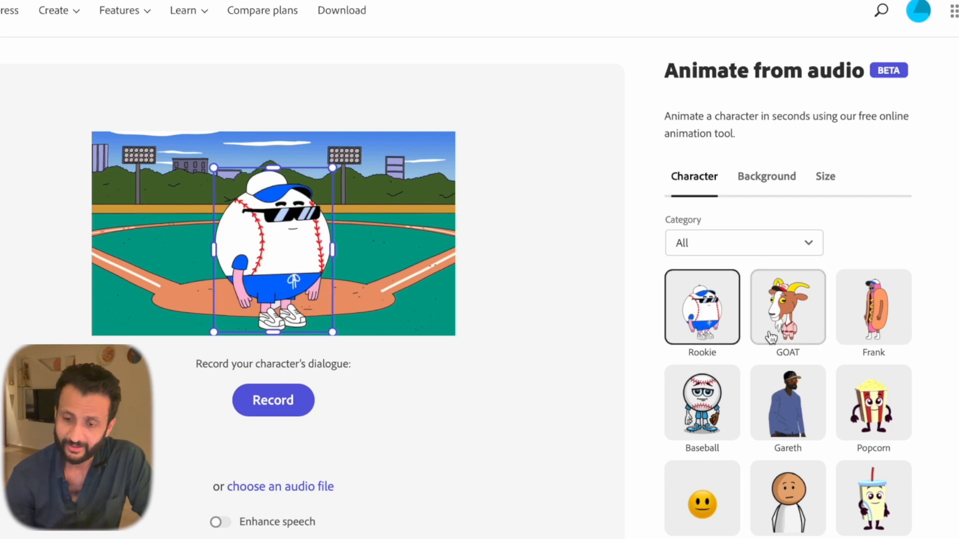
left_click(788, 403)
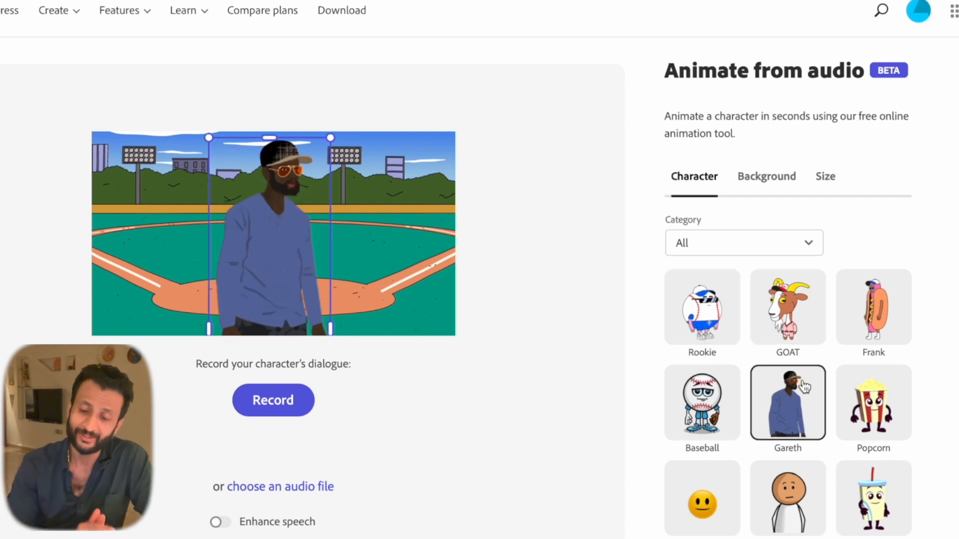
left_click(873, 402)
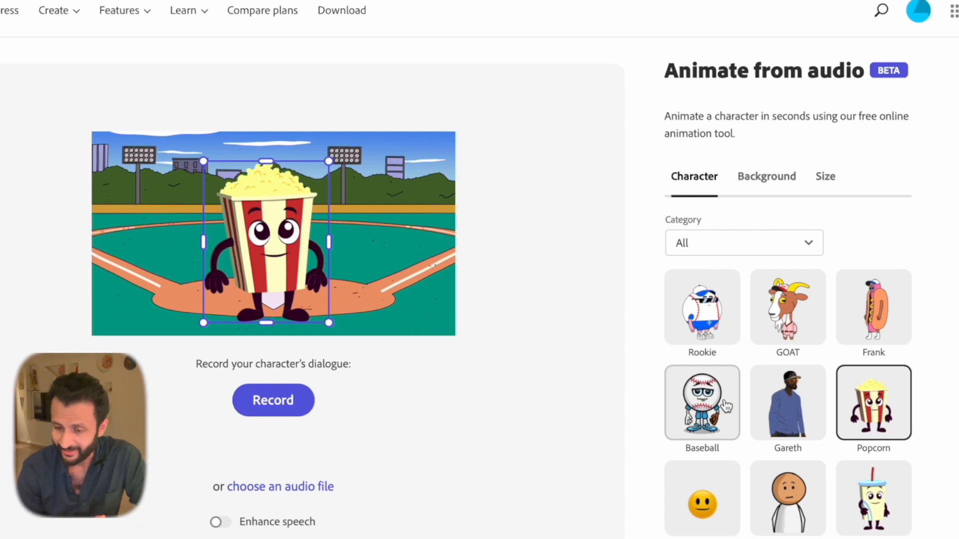
left_click(701, 402)
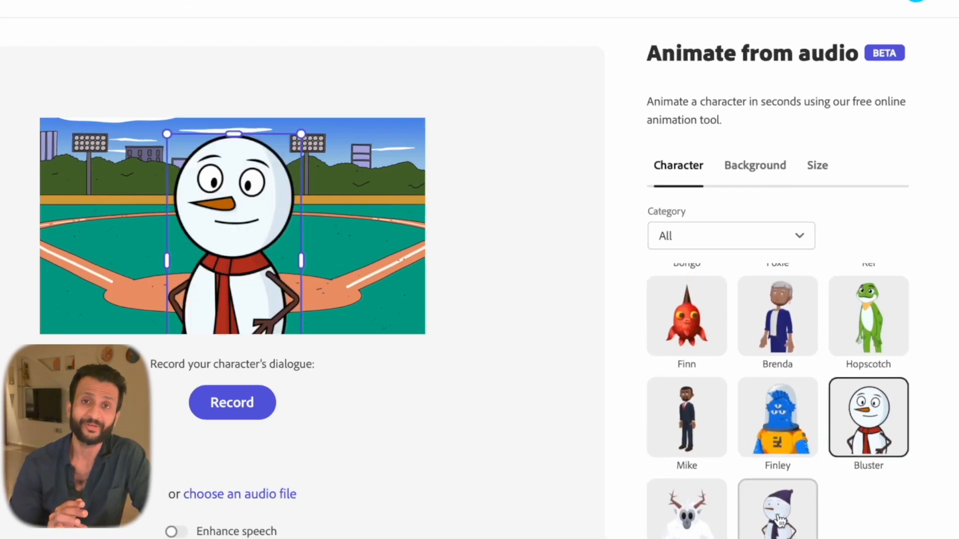
left_click(777, 513)
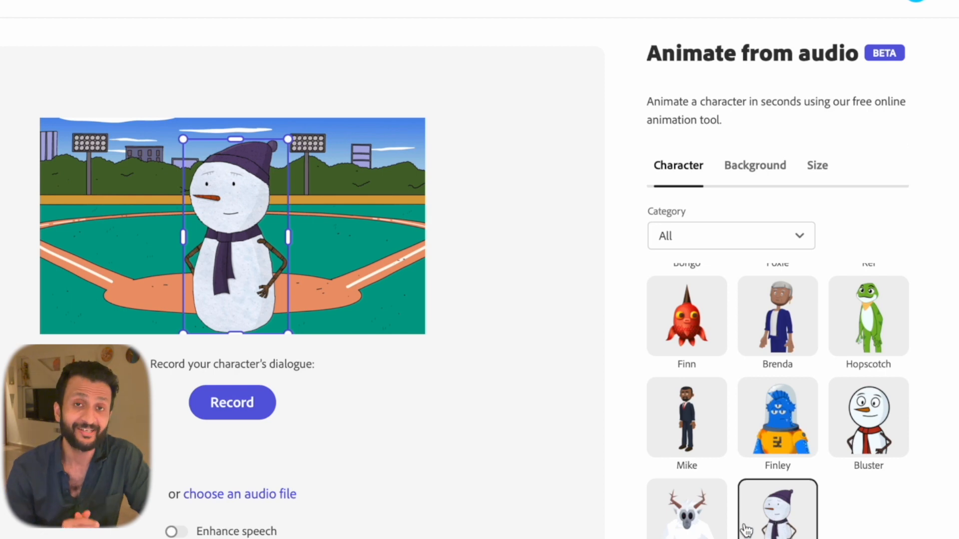
left_click(686, 510)
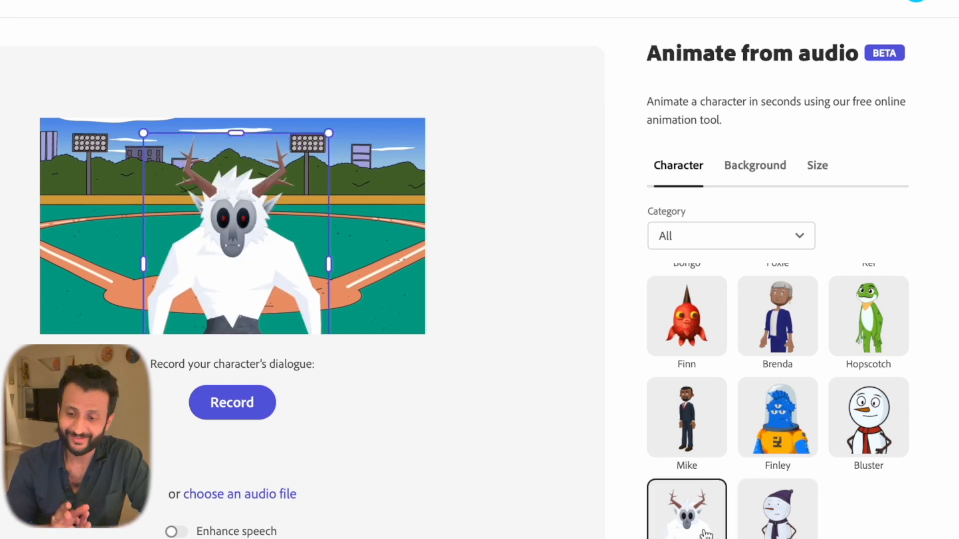
left_click(868, 419)
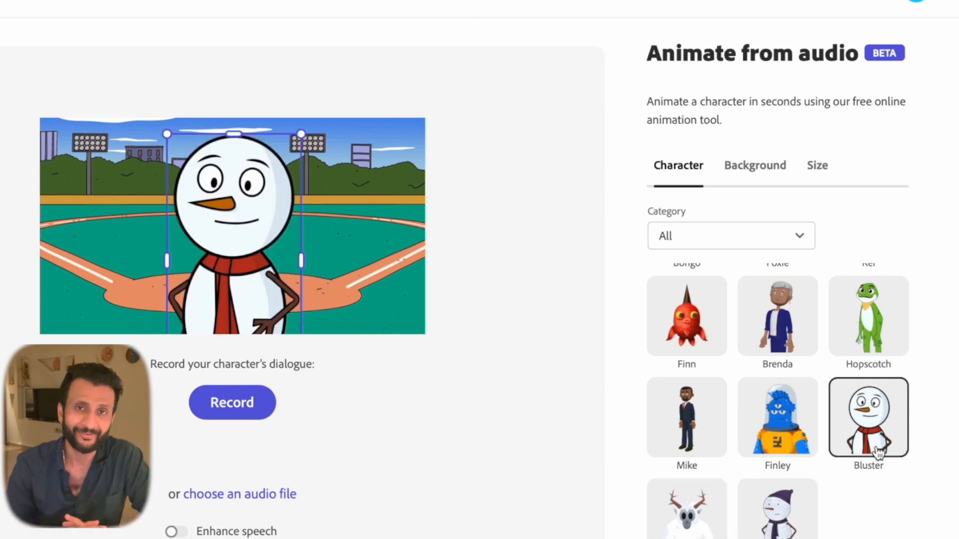
scroll("down", 3)
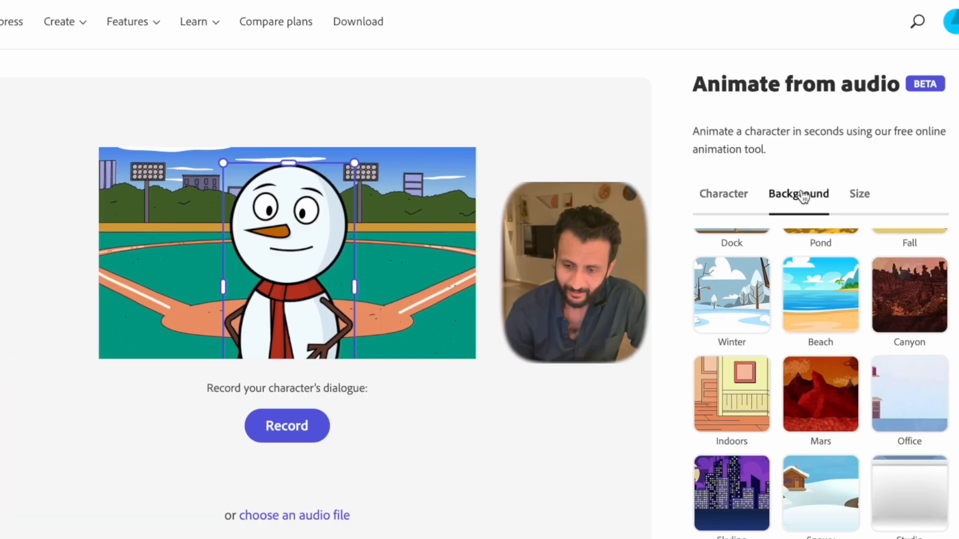
Try the Foliage backdrop, then set a solid green custom-color background behind the snowman
left_click(820, 296)
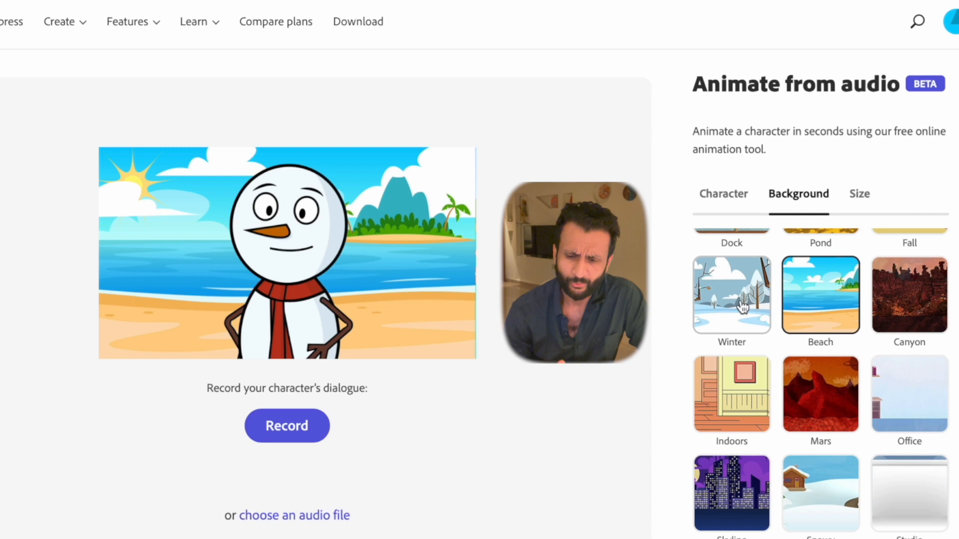
scroll("down", 3)
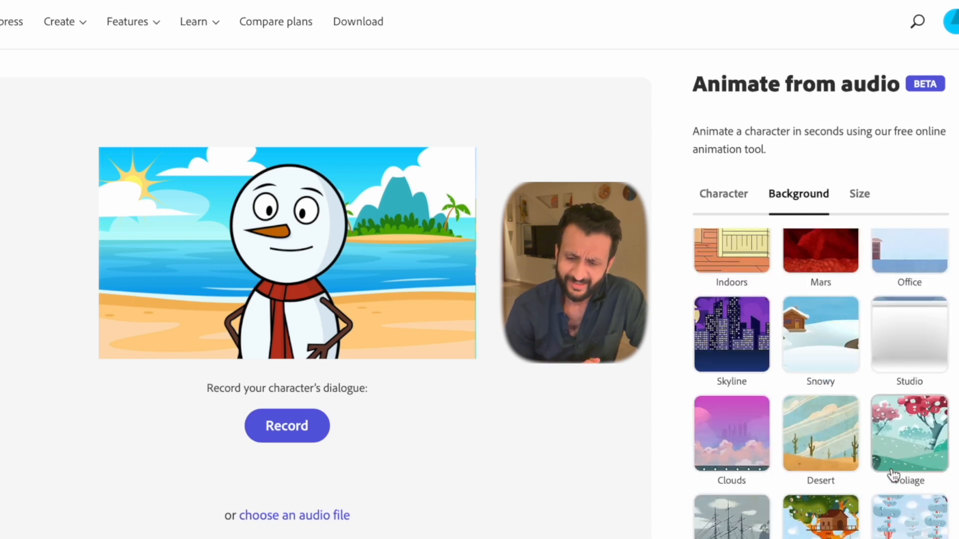
scroll("down", 3)
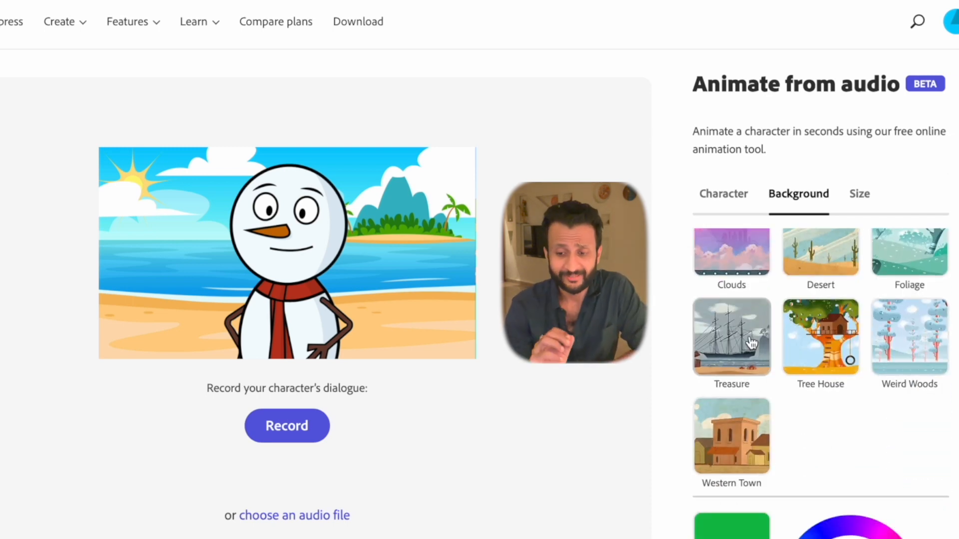
left_click(731, 437)
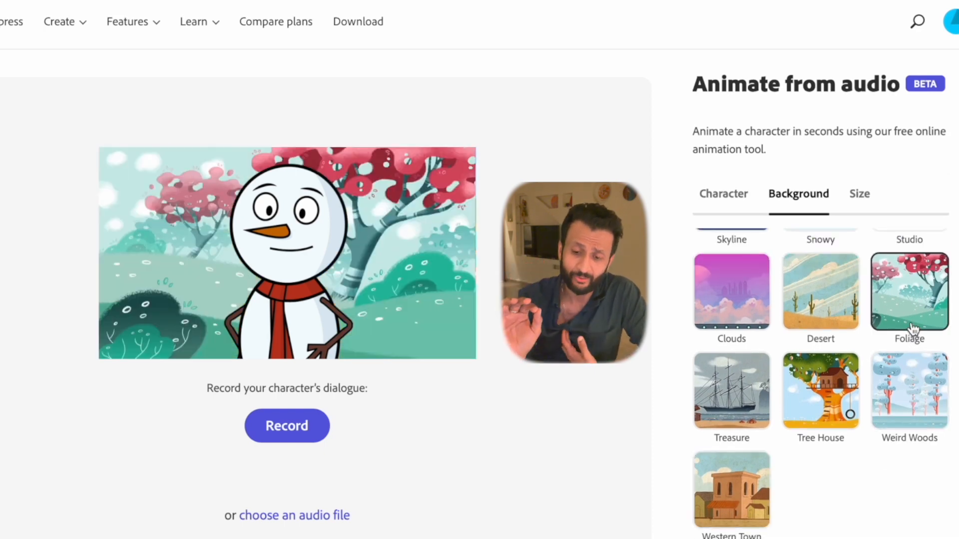
left_click(731, 458)
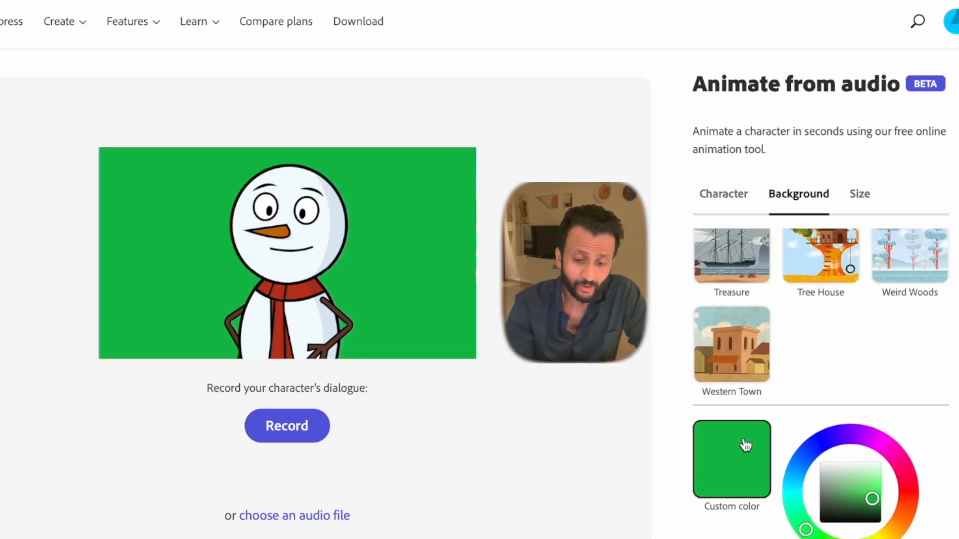
scroll("down", 3)
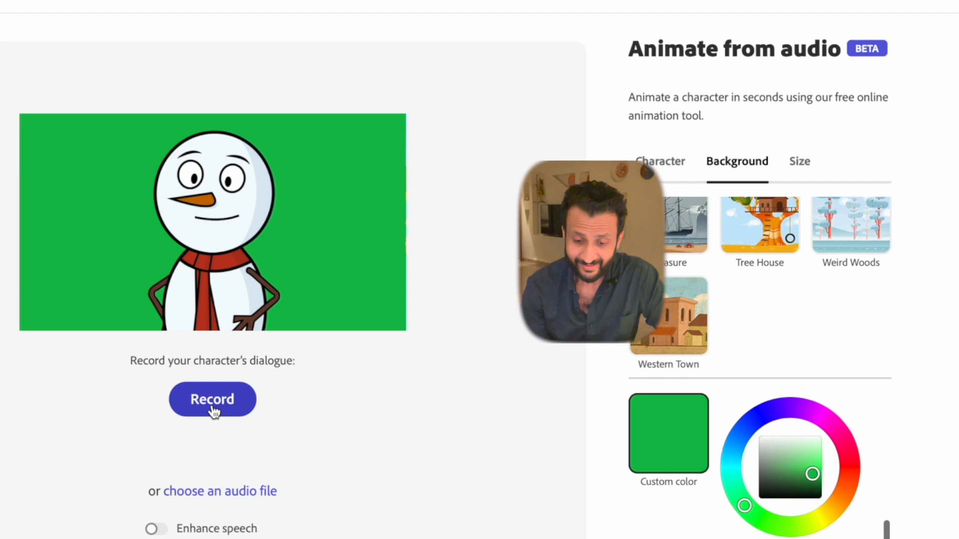
mouse_move(143, 368)
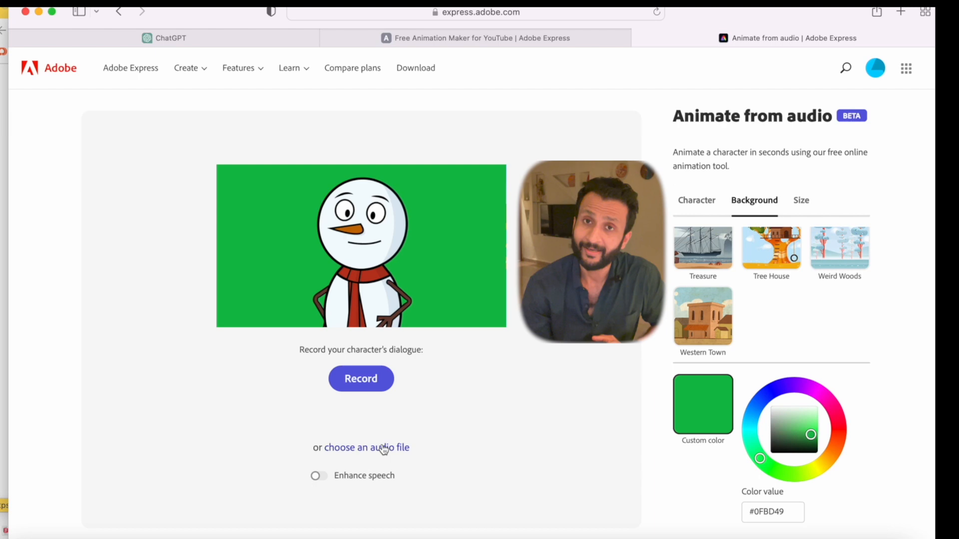
Upload the ElevenLabs Valley Girl- Child MP3 from the Animated Videos folder to animate the snowman
left_click(367, 448)
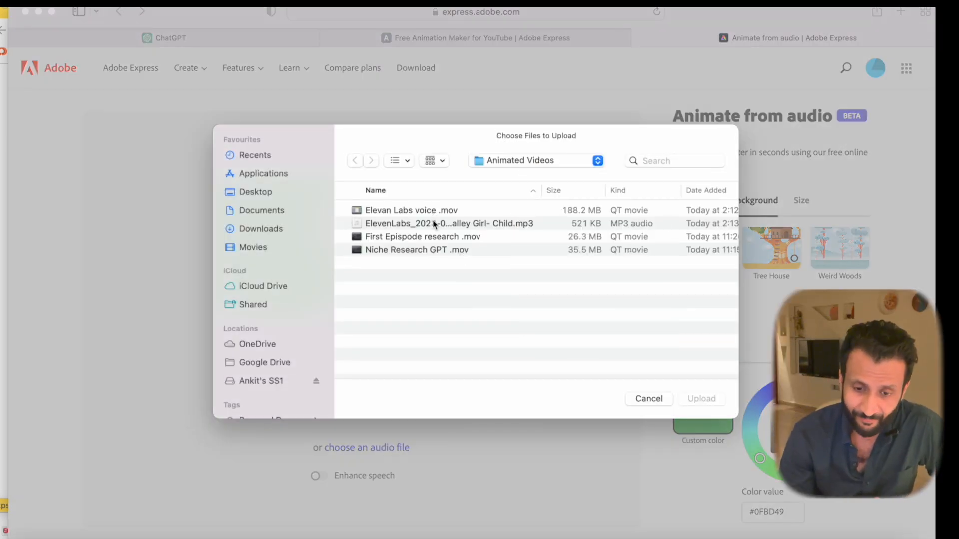
left_click(448, 216)
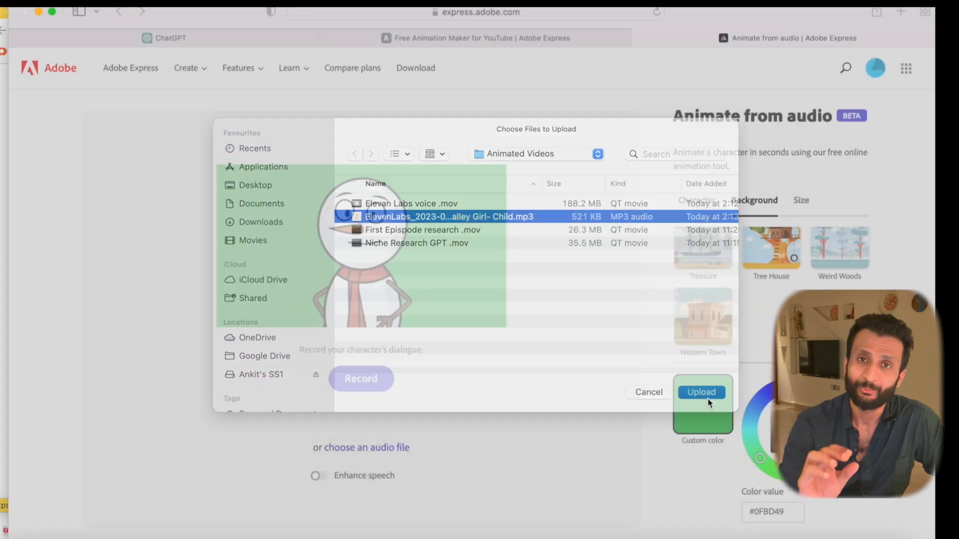
left_click(701, 392)
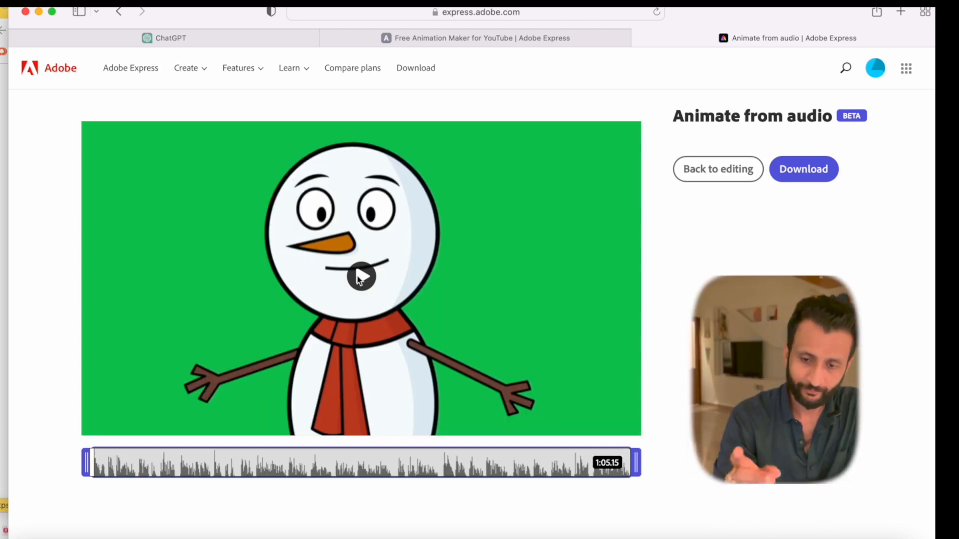
Play the generated 1:05 green-screen snowman animation and use the result controls
left_click(360, 276)
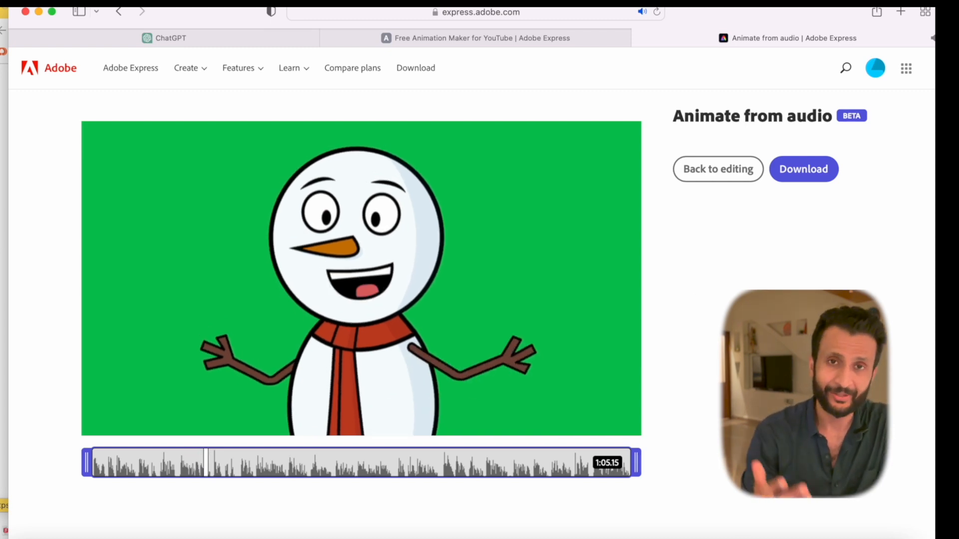
left_click(803, 168)
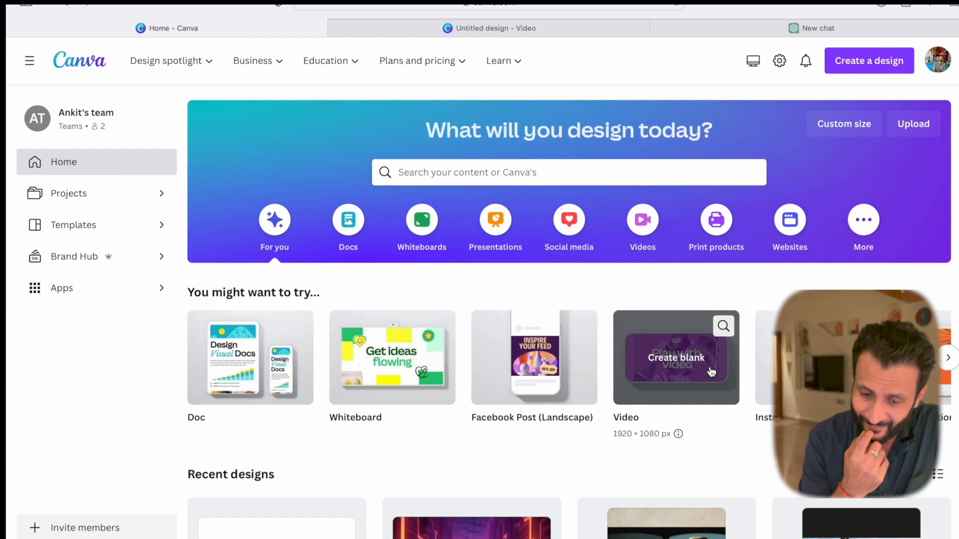
In the Untitled design video, search Canva's Videos panel for 'globe' clips
left_click(489, 28)
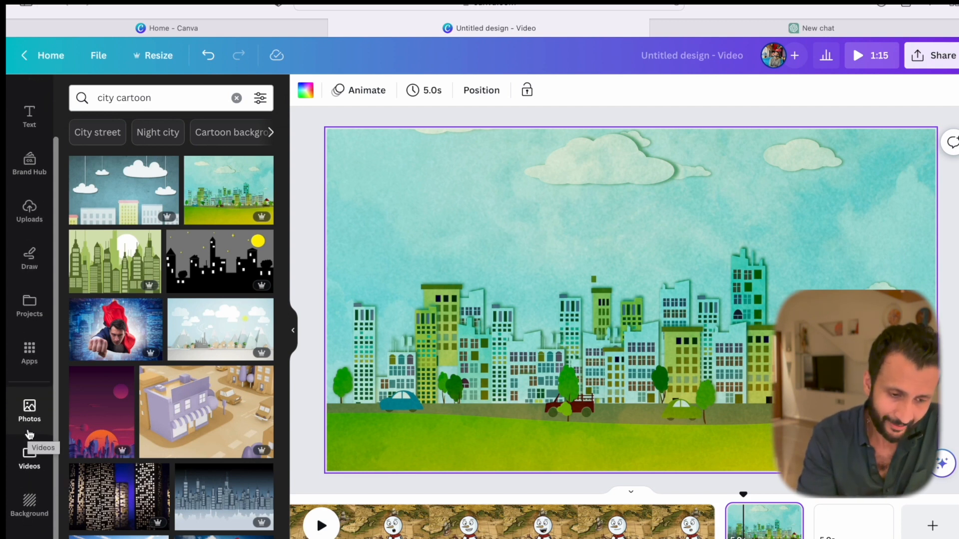
scroll("down", 3)
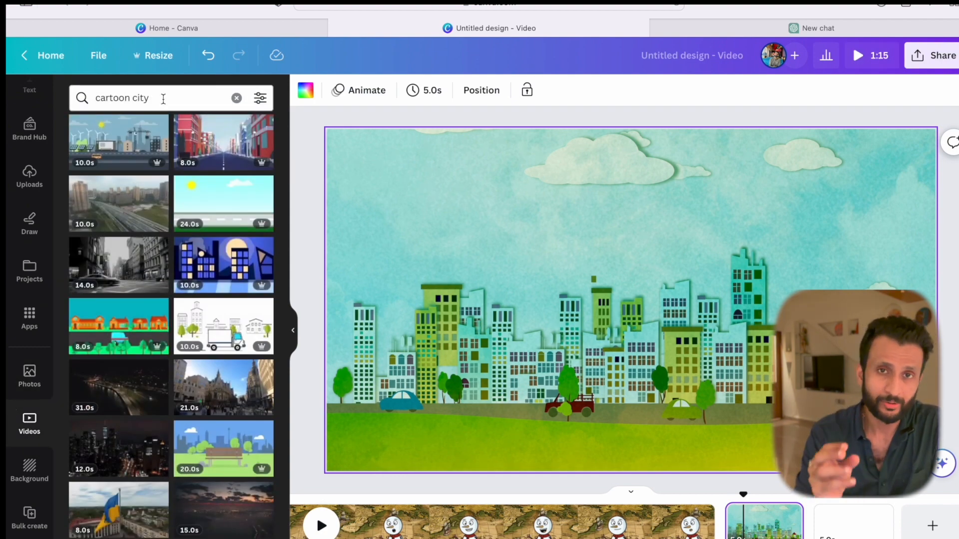
left_click(236, 97)
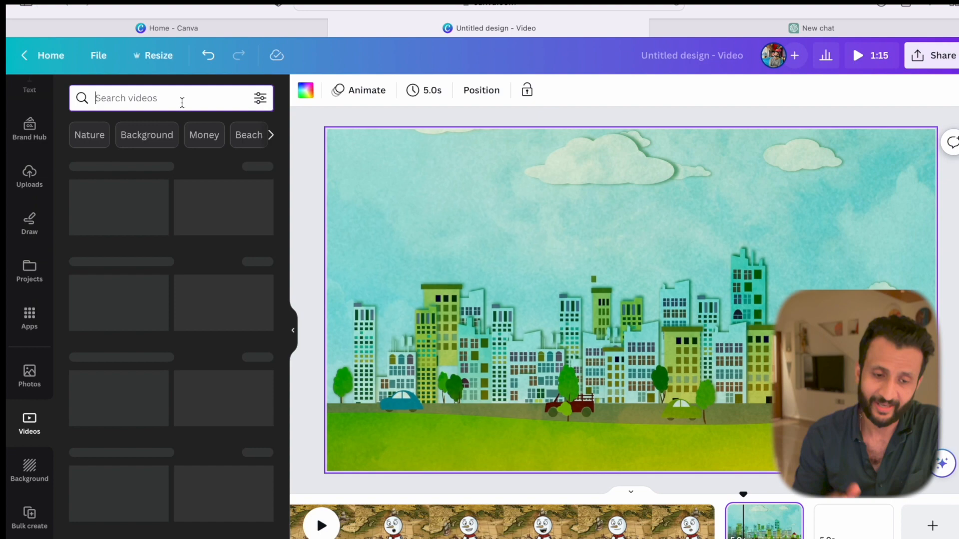
type("globe")
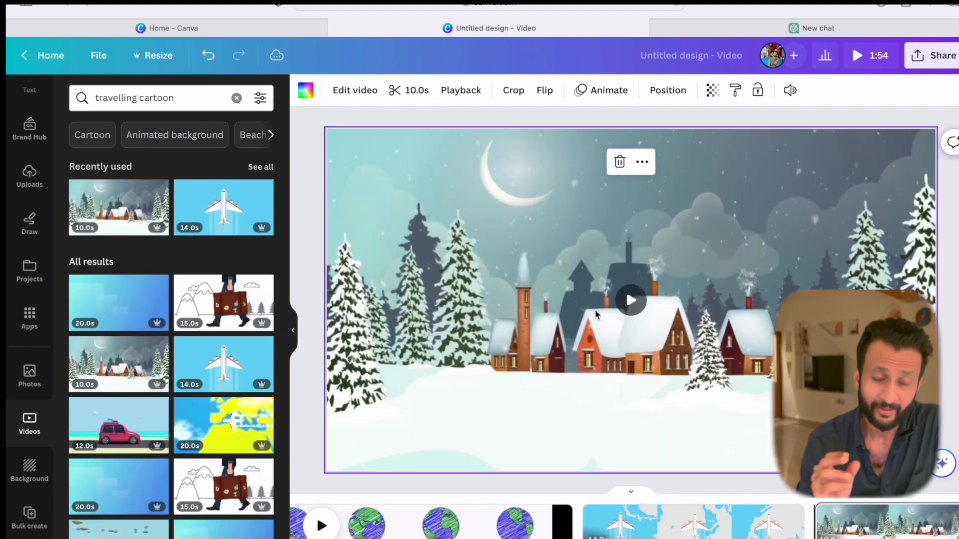
Browse more background clips and search for 'egypt cartoon' scenes
scroll("down", 3)
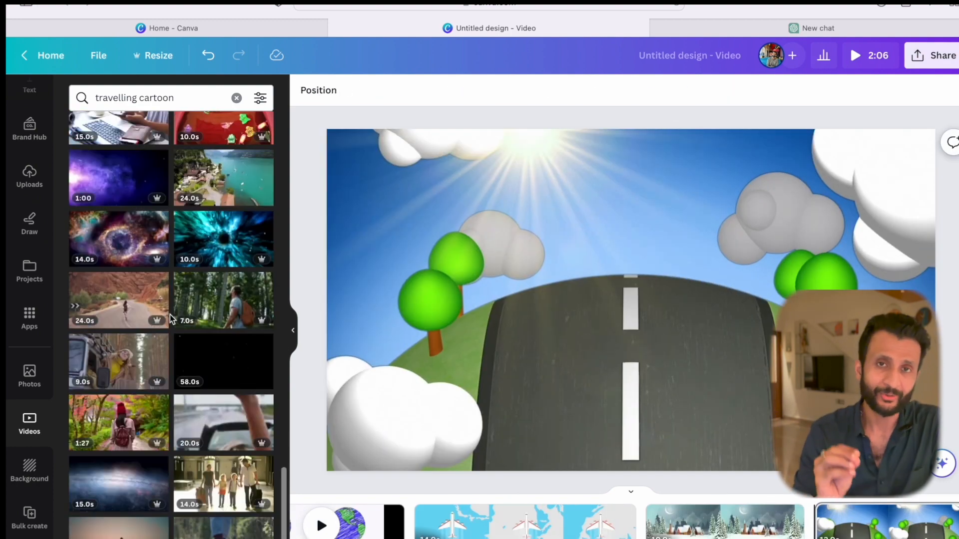
type("egypt cartoon")
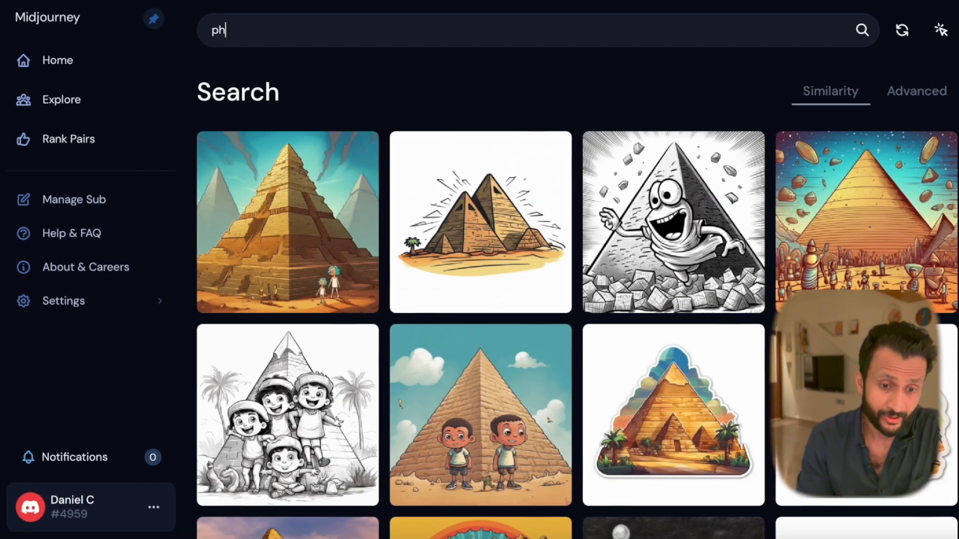
Search Midjourney for 'pharaoh cartoon' and view a result
type("haraoh cartoon")
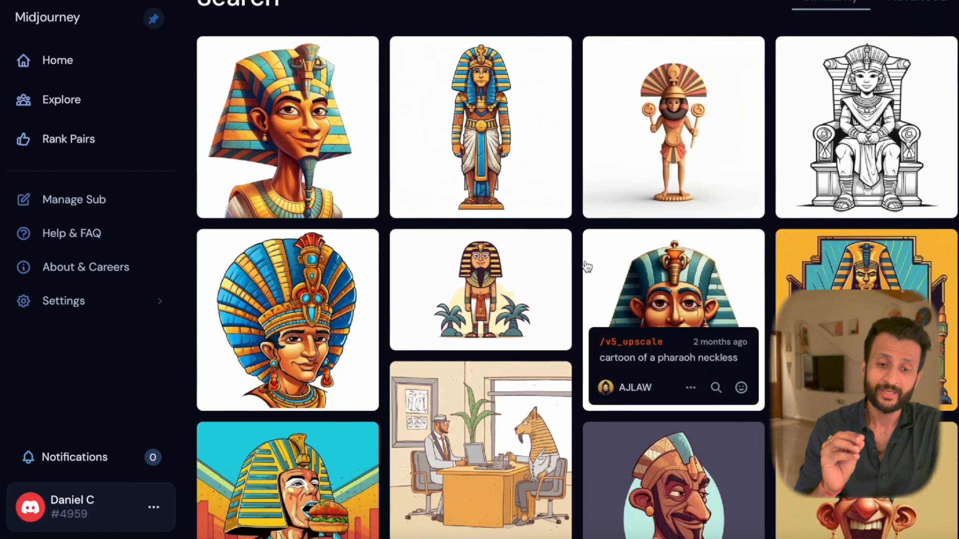
scroll("down", 3)
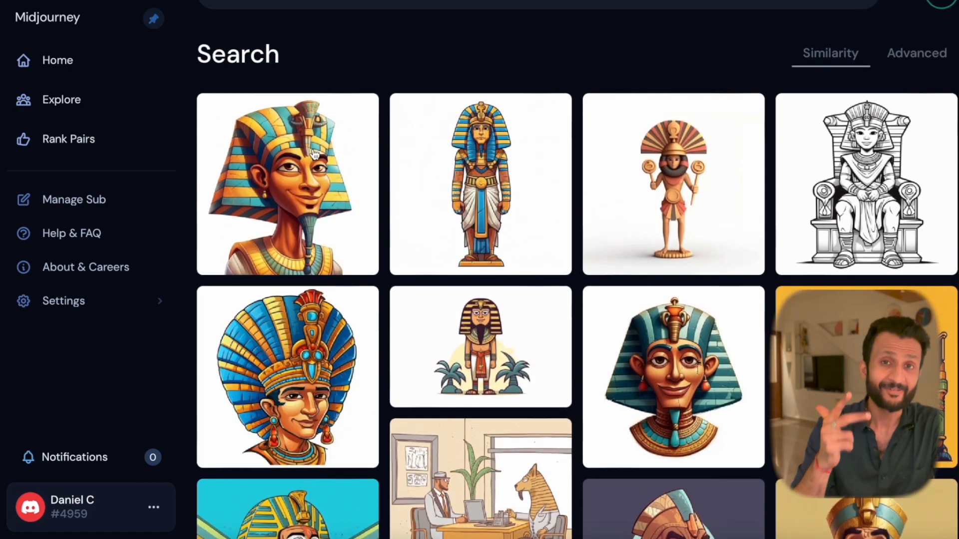
left_click(286, 184)
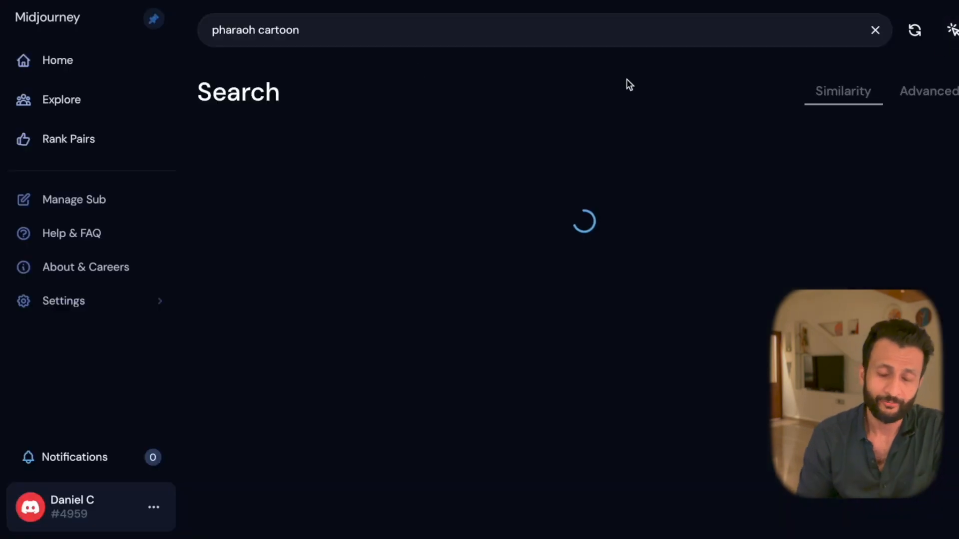
Search 'river nile cartoon' and enlarge the Nile landscape with pyramids
type("river nile cartoon")
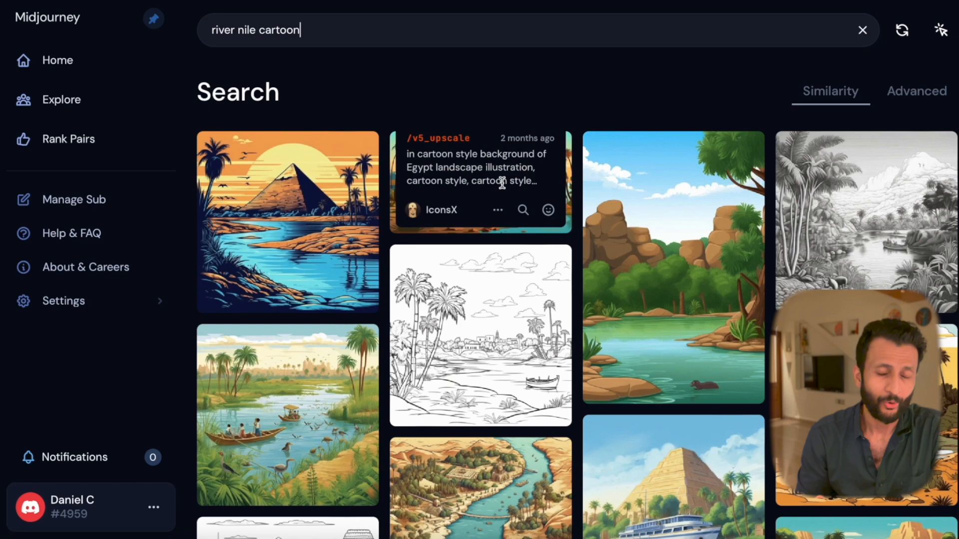
left_click(288, 222)
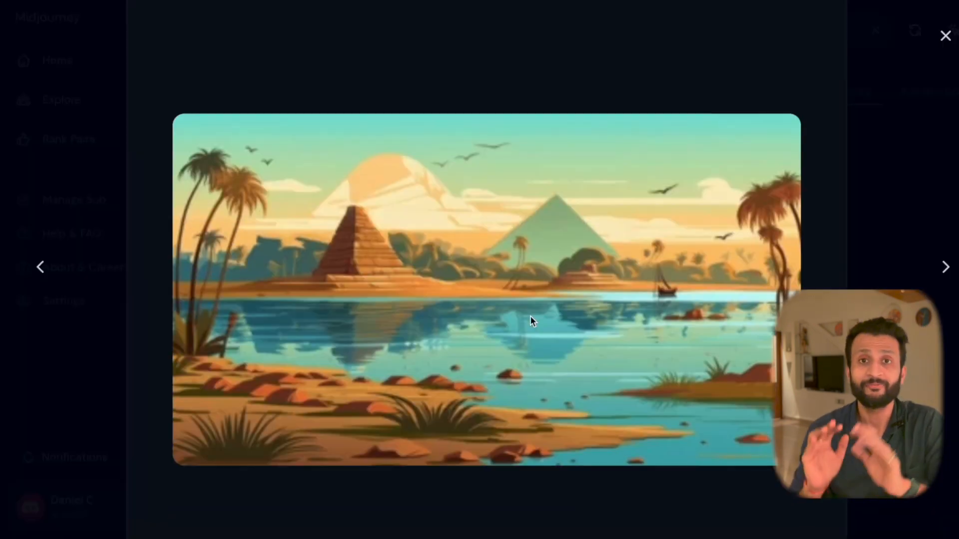
type("river ni")
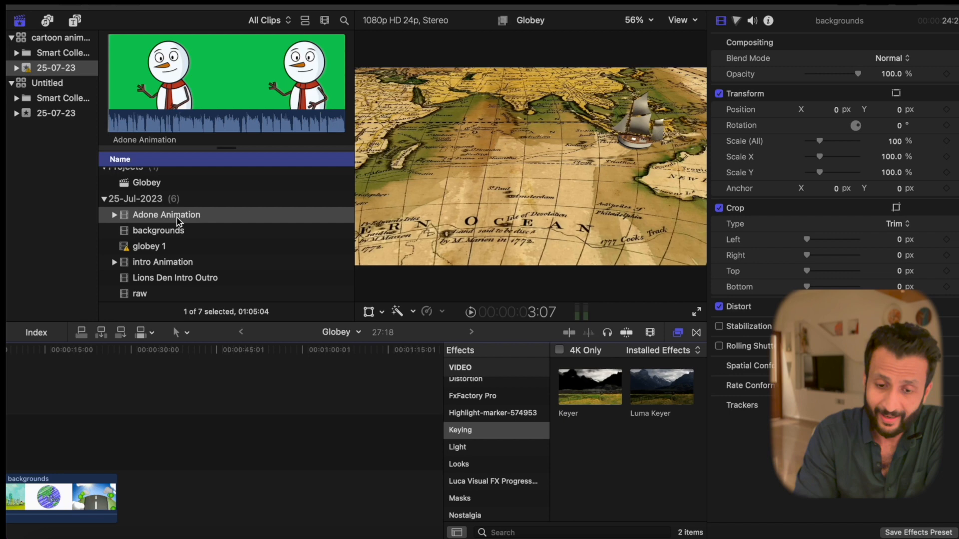
Apply the Keyer effect to the Adone snowman clip and bring up the backgrounds clip
double_click(165, 215)
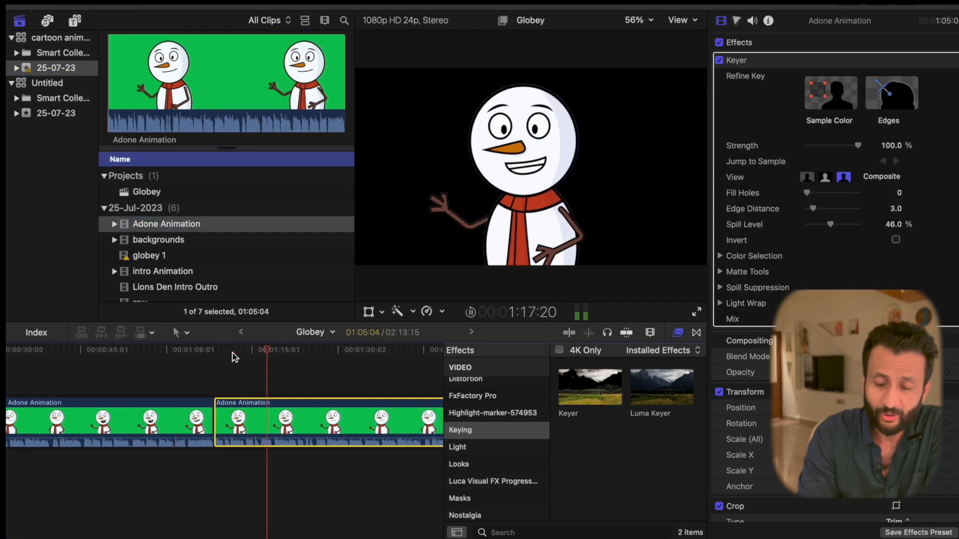
left_click(158, 239)
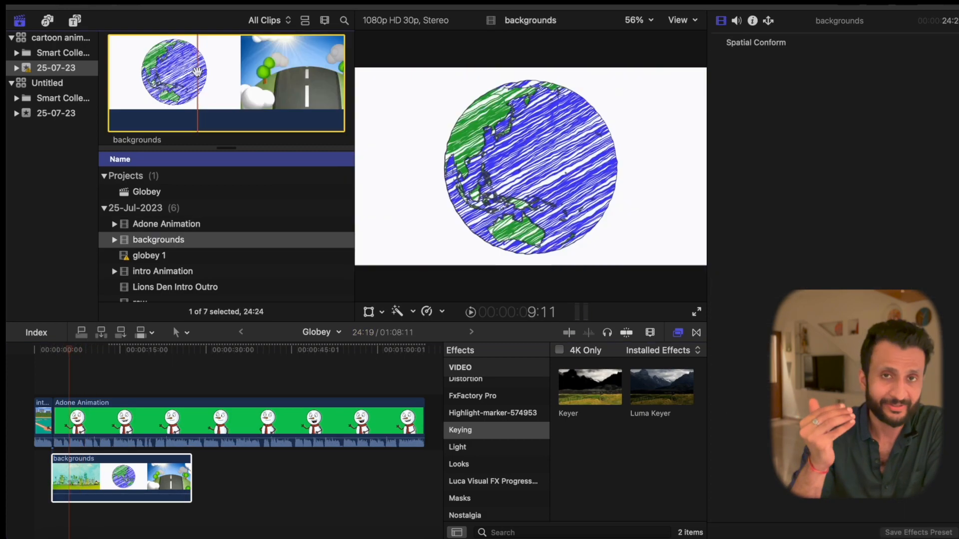